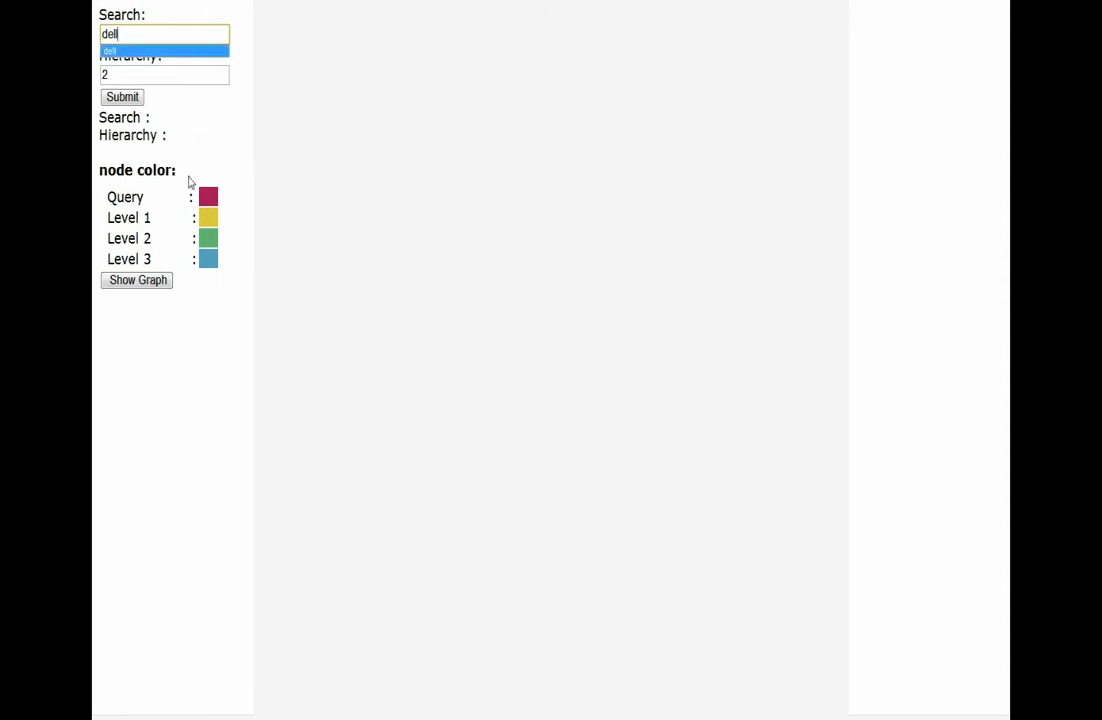
Submit the dell search at hierarchy level 2 to draw its two-level concept graph
left_click(122, 96)
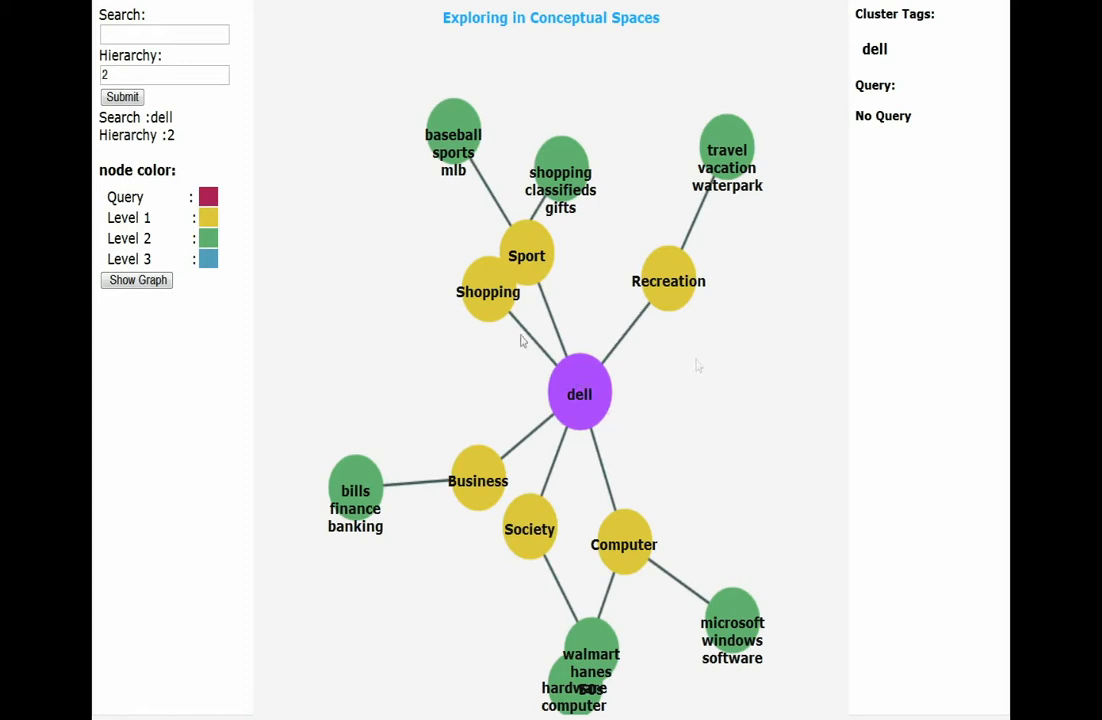
mouse_move(392, 244)
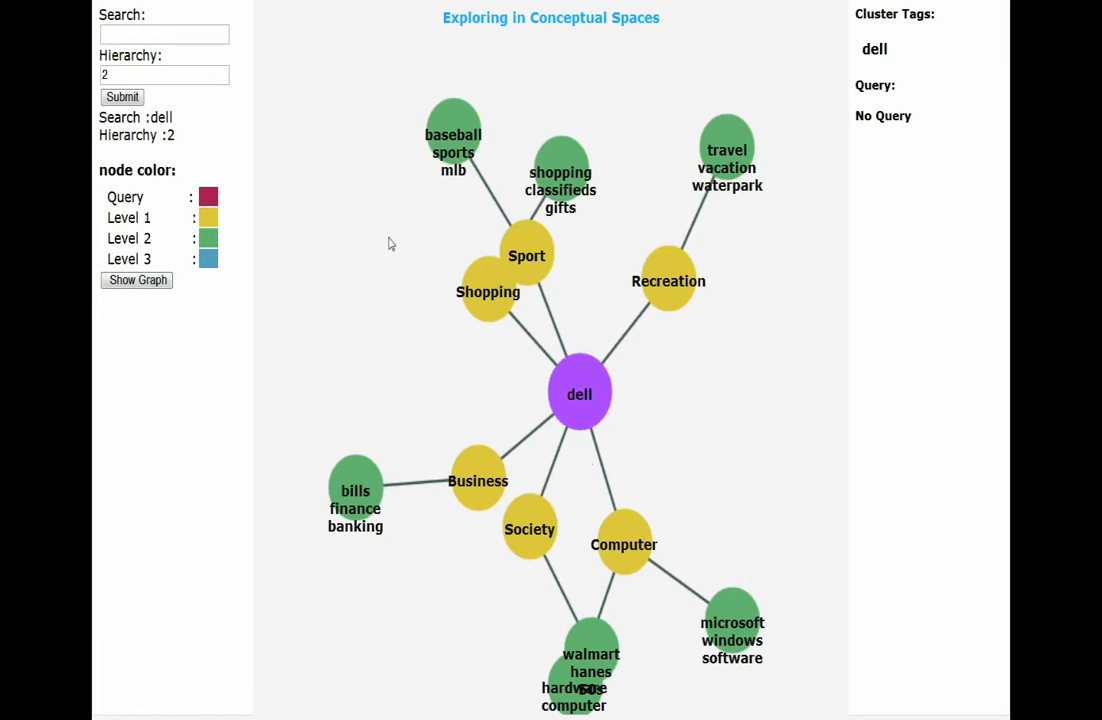
mouse_move(638, 550)
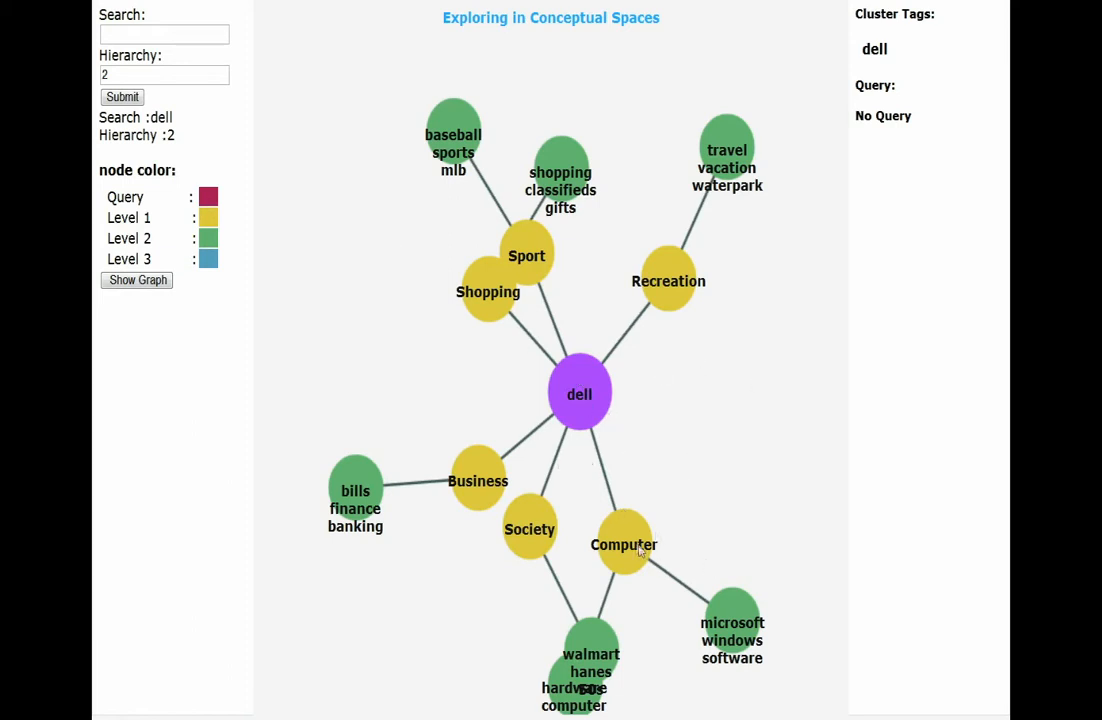
Inspect the Computer node's cluster tags and scroll through the microsoft windows software queries
left_click(624, 544)
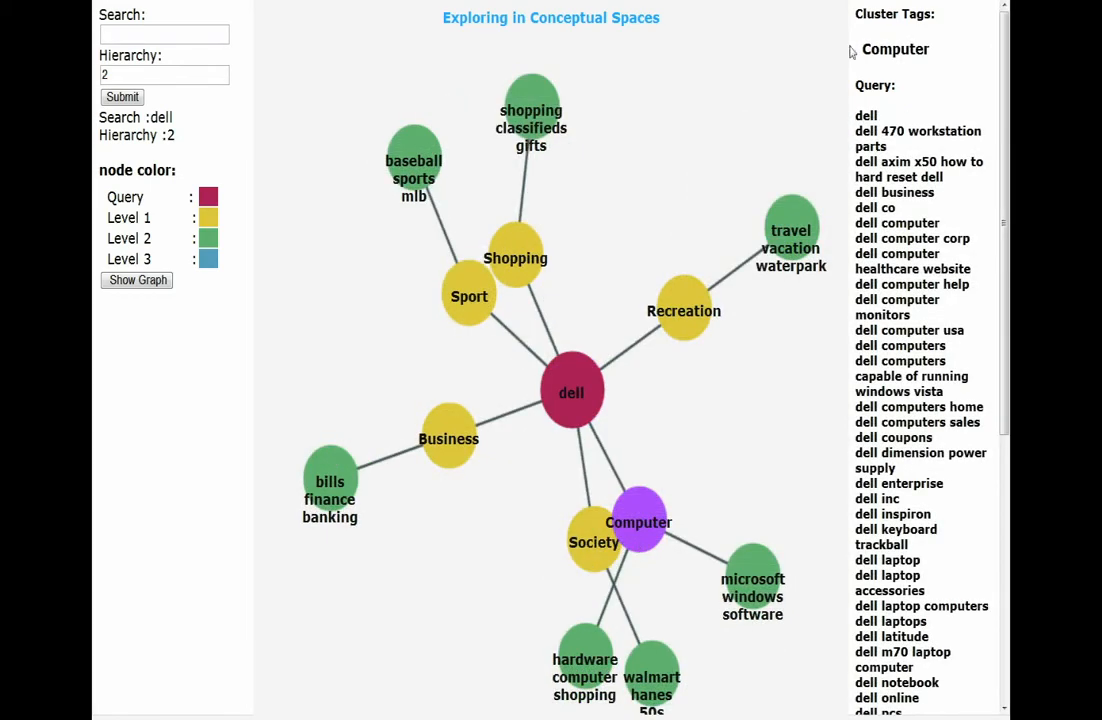
mouse_move(900, 110)
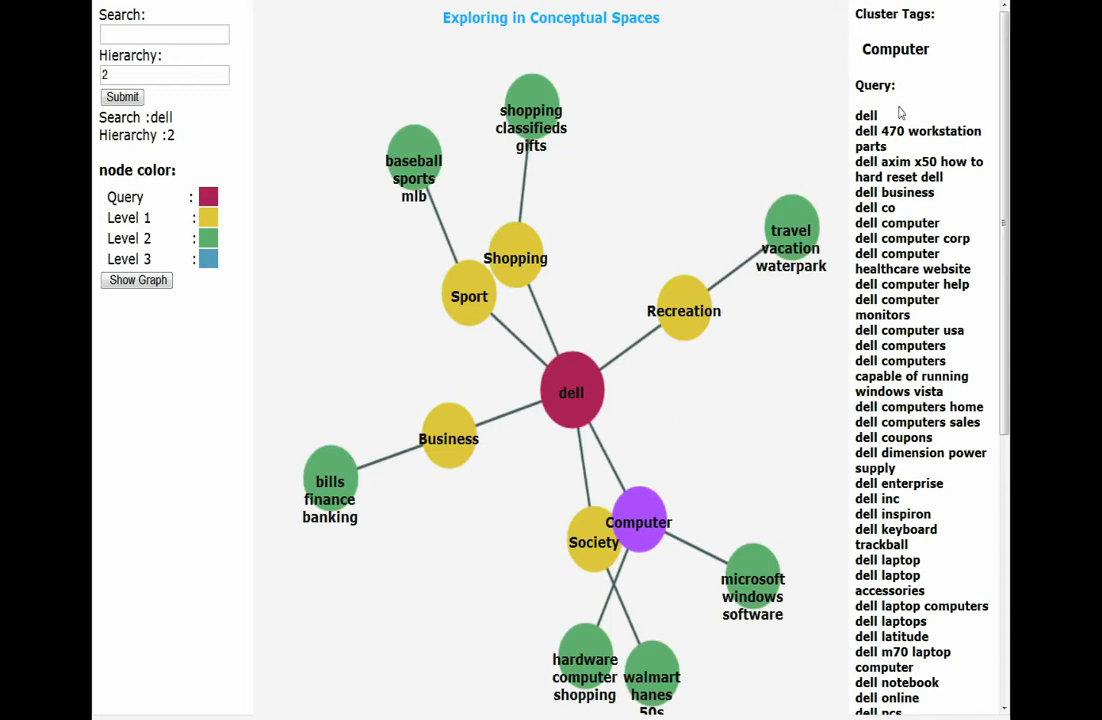
mouse_move(988, 144)
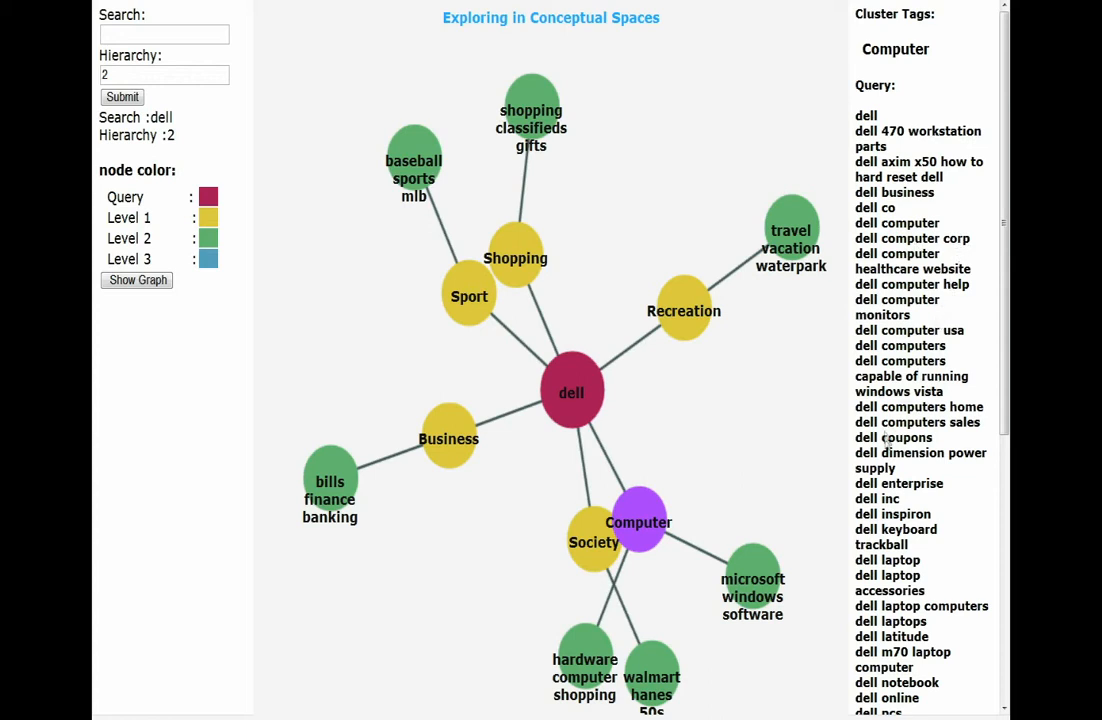
mouse_move(796, 600)
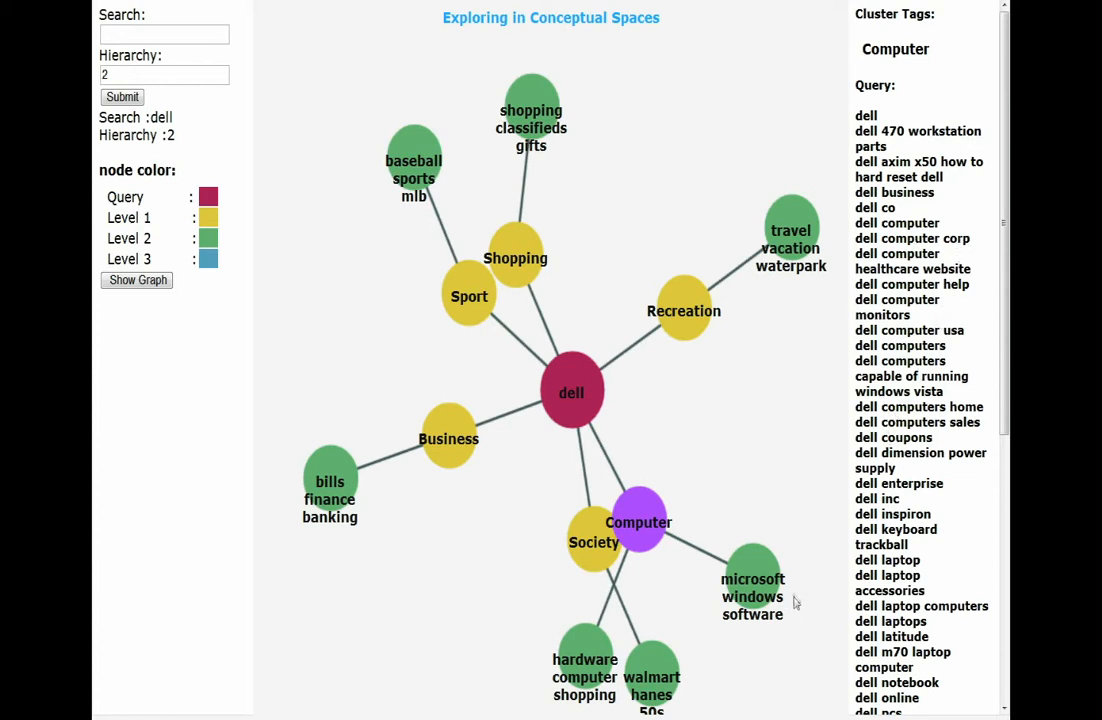
mouse_move(708, 658)
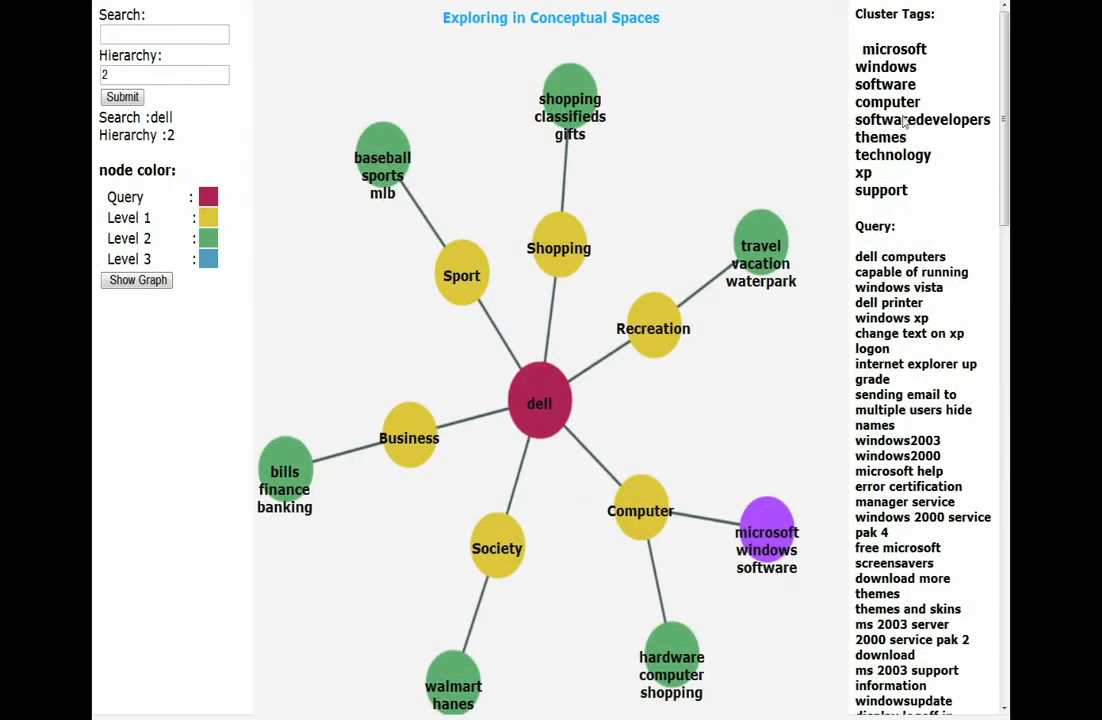
mouse_move(988, 152)
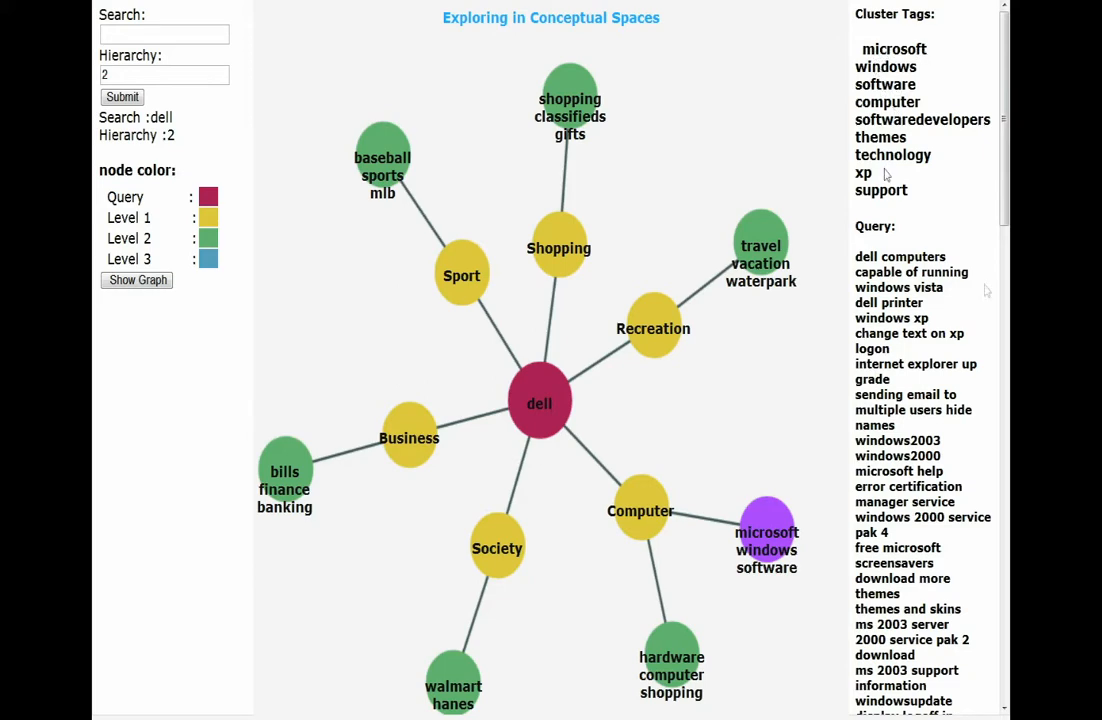
scroll("down", 3)
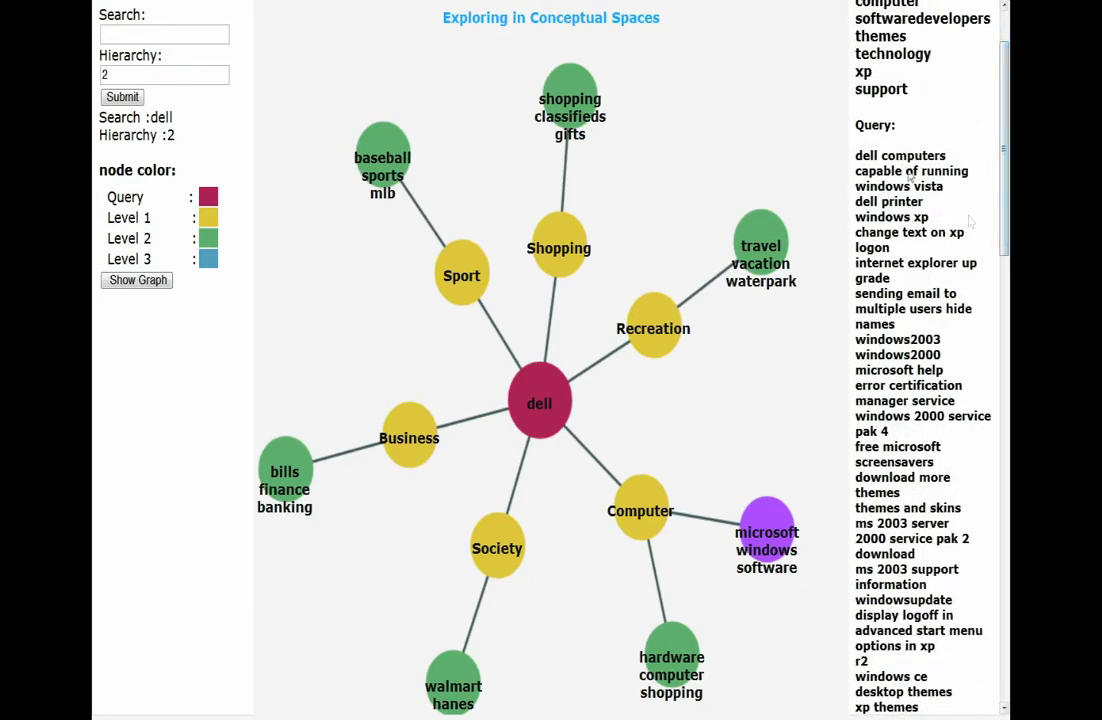
scroll("down", 3)
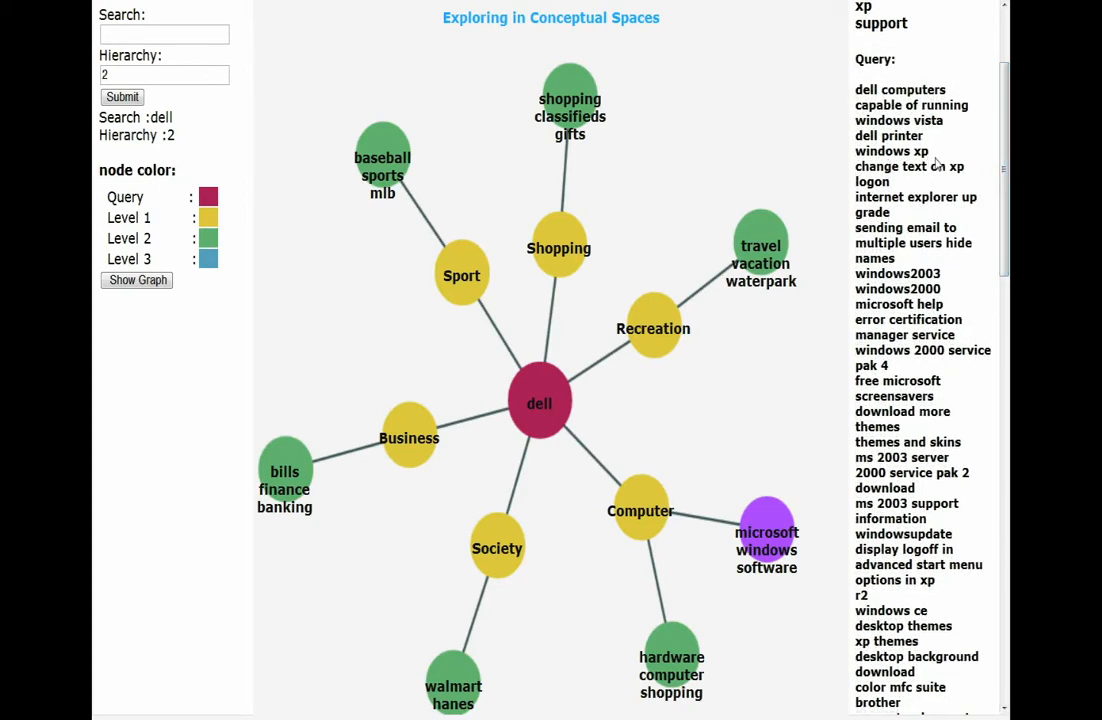
mouse_move(744, 464)
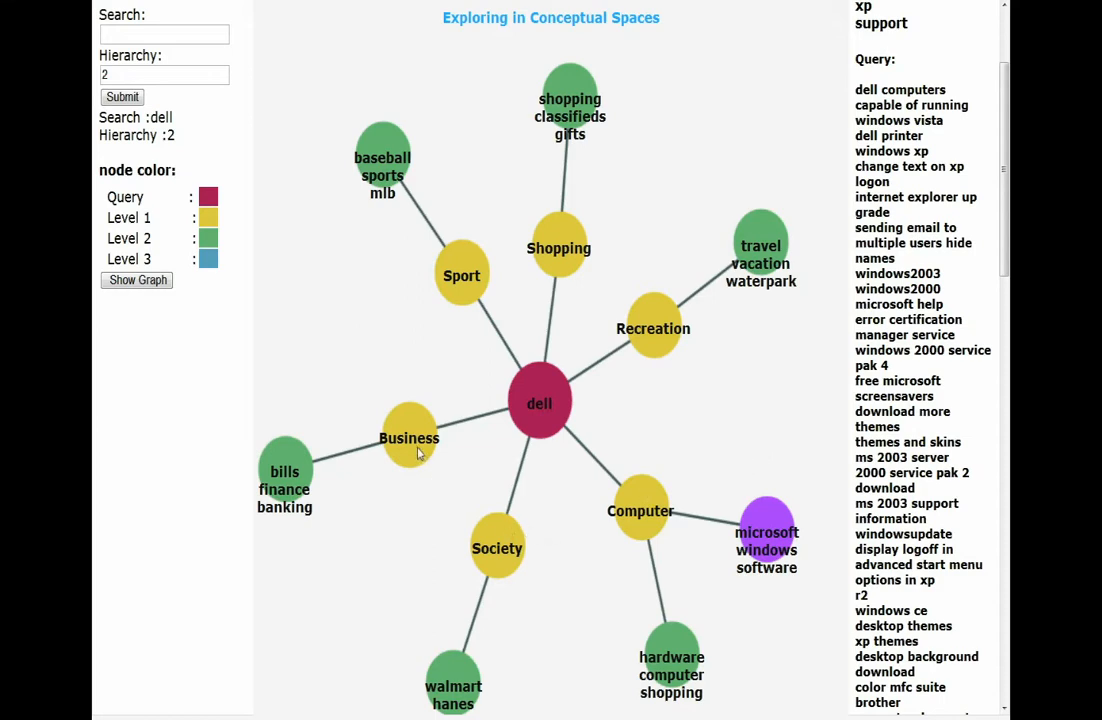
Switch to Ontology Builder and enter dell as the concept to look up
left_click(408, 438)
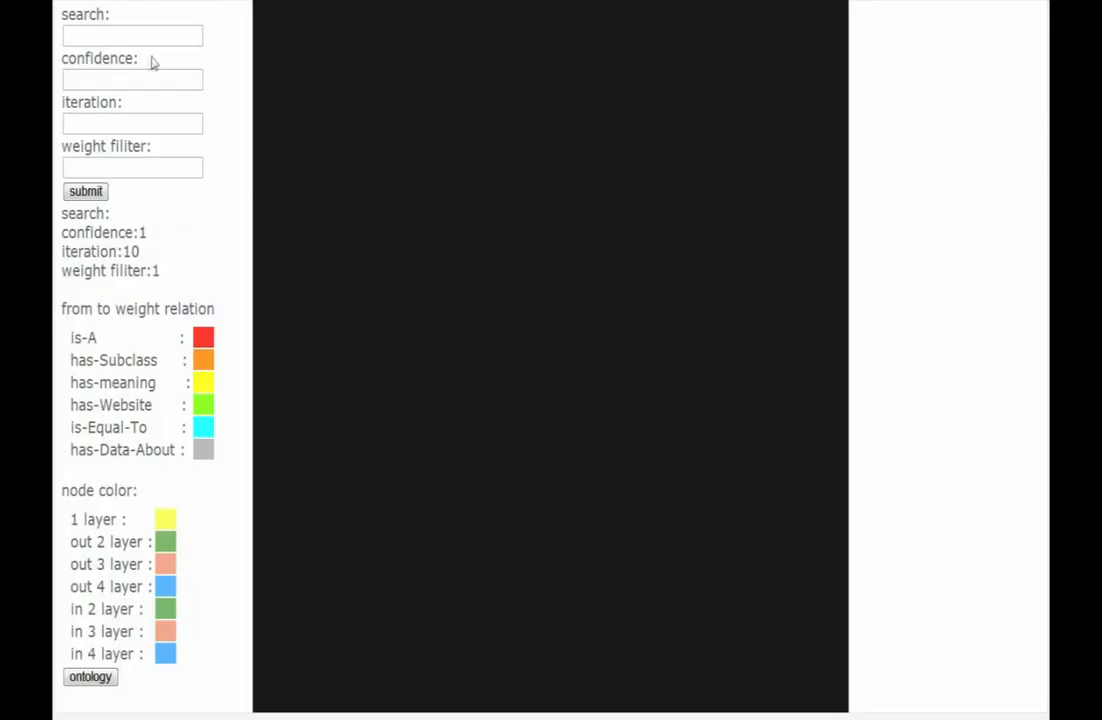
left_click(132, 36)
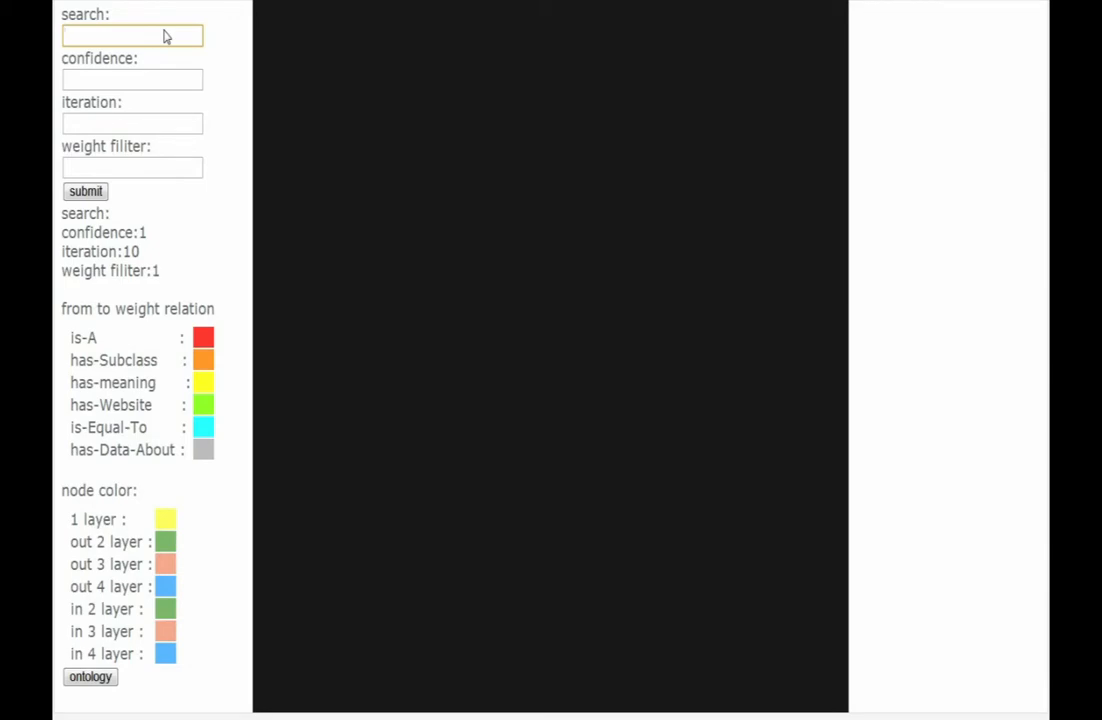
type("dell")
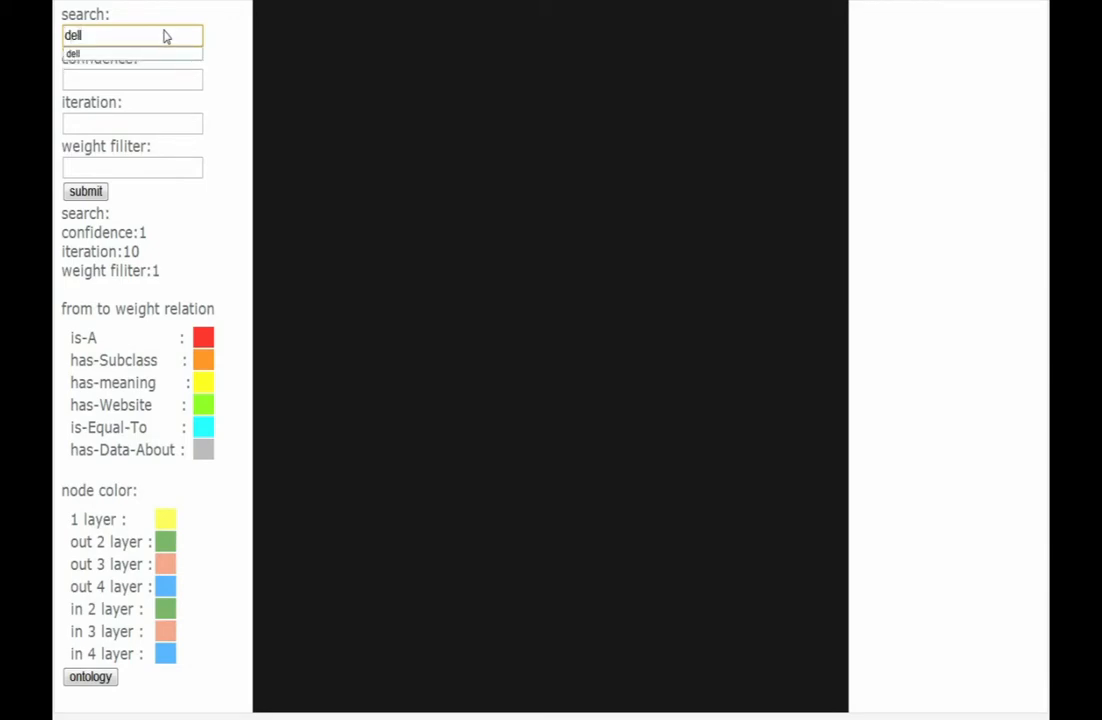
left_click(84, 192)
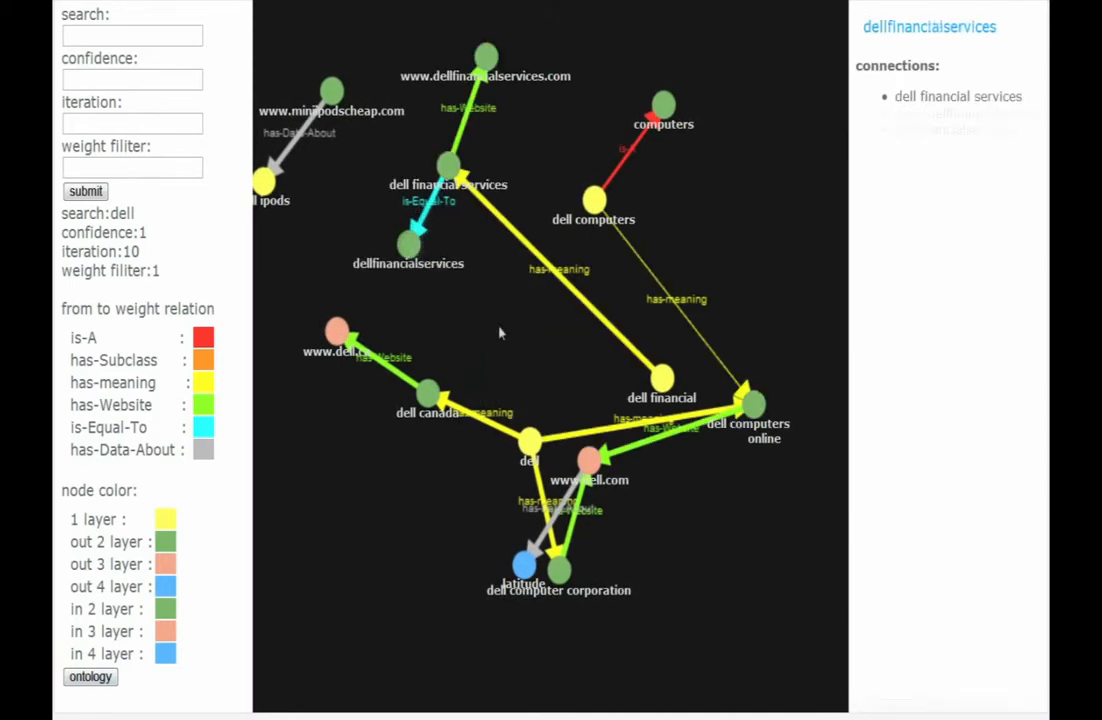
left_click(660, 378)
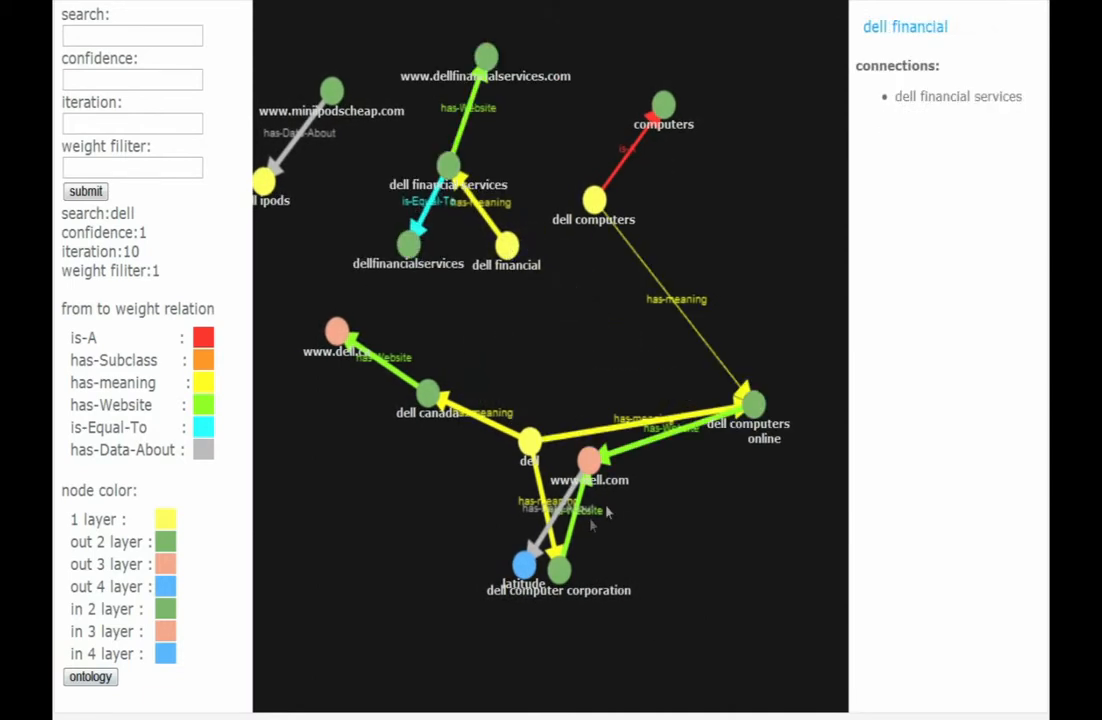
left_click_drag(524, 558, 770, 604)
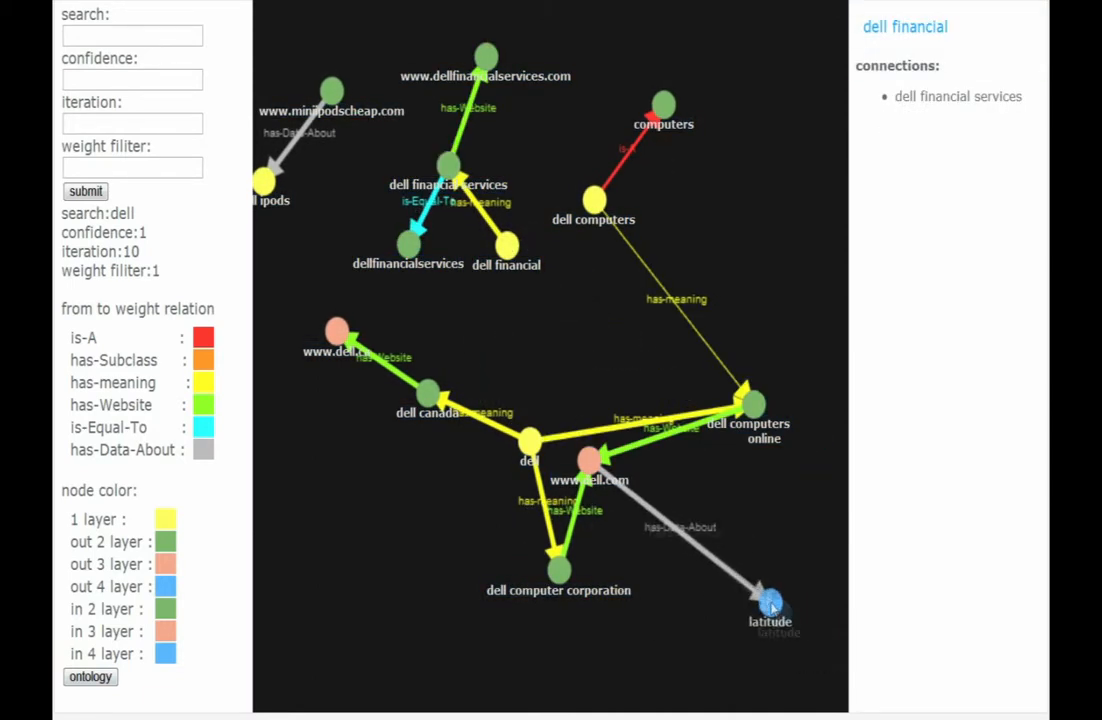
left_click(770, 604)
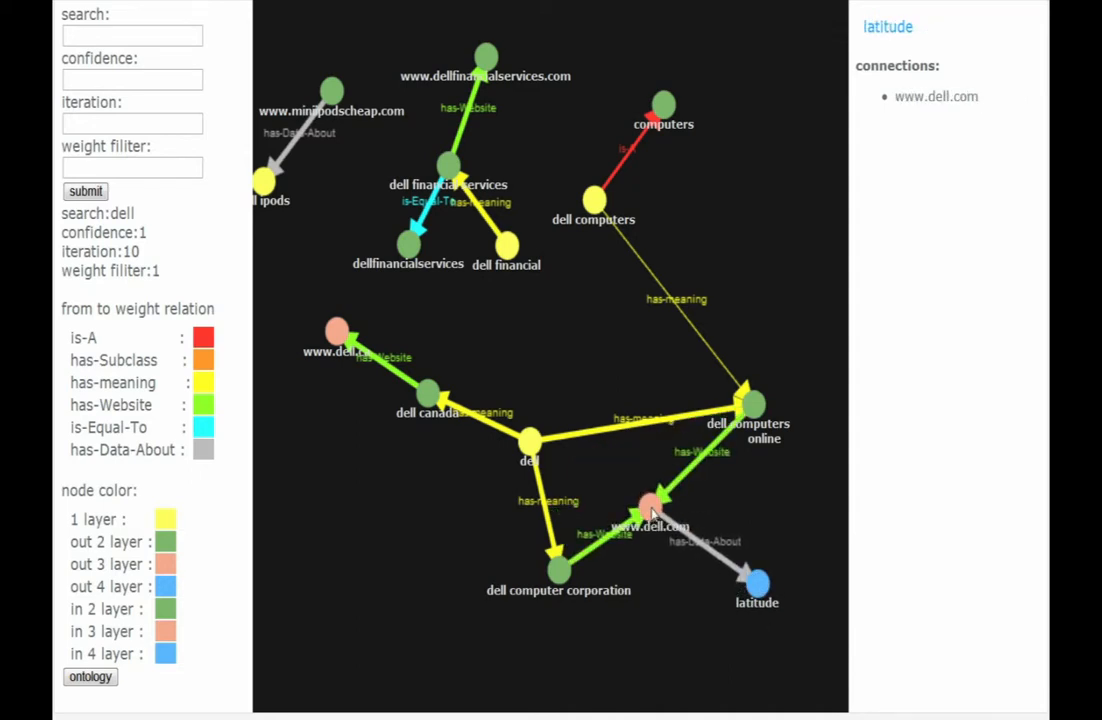
left_click(652, 504)
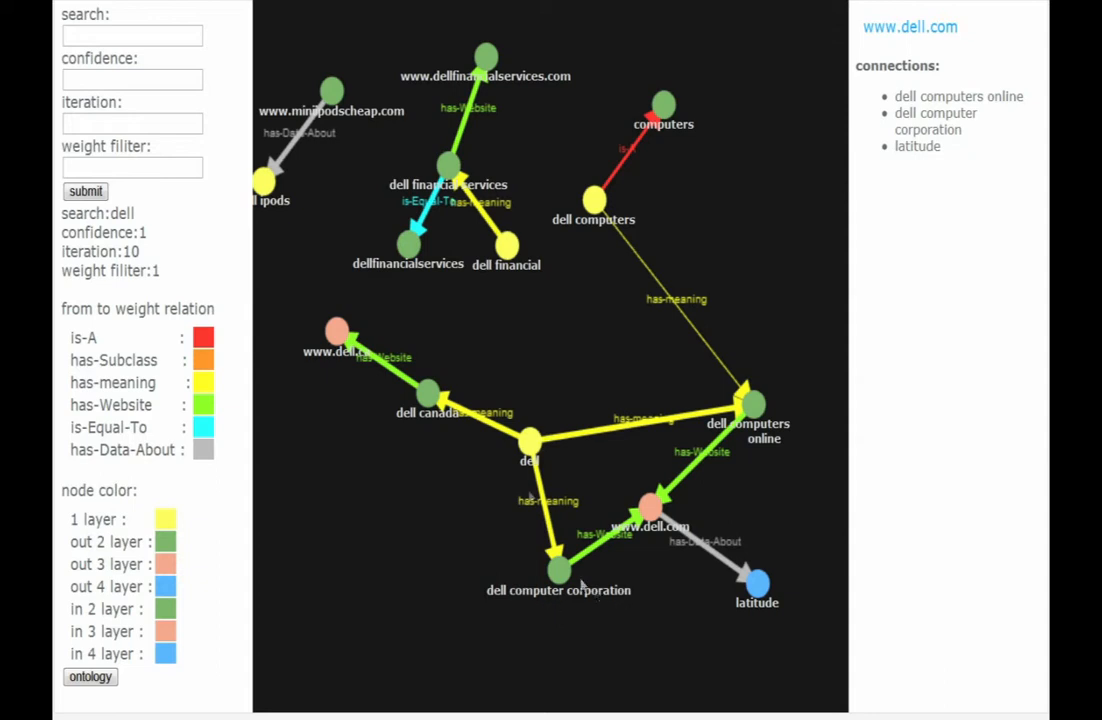
mouse_move(584, 584)
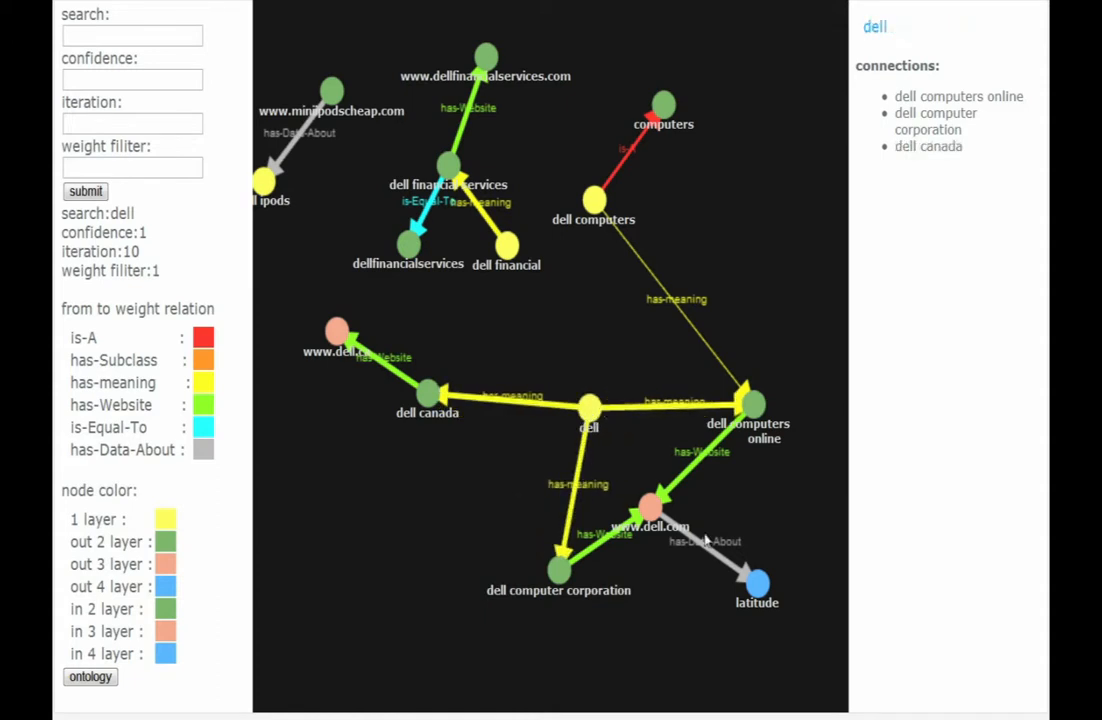
mouse_move(658, 540)
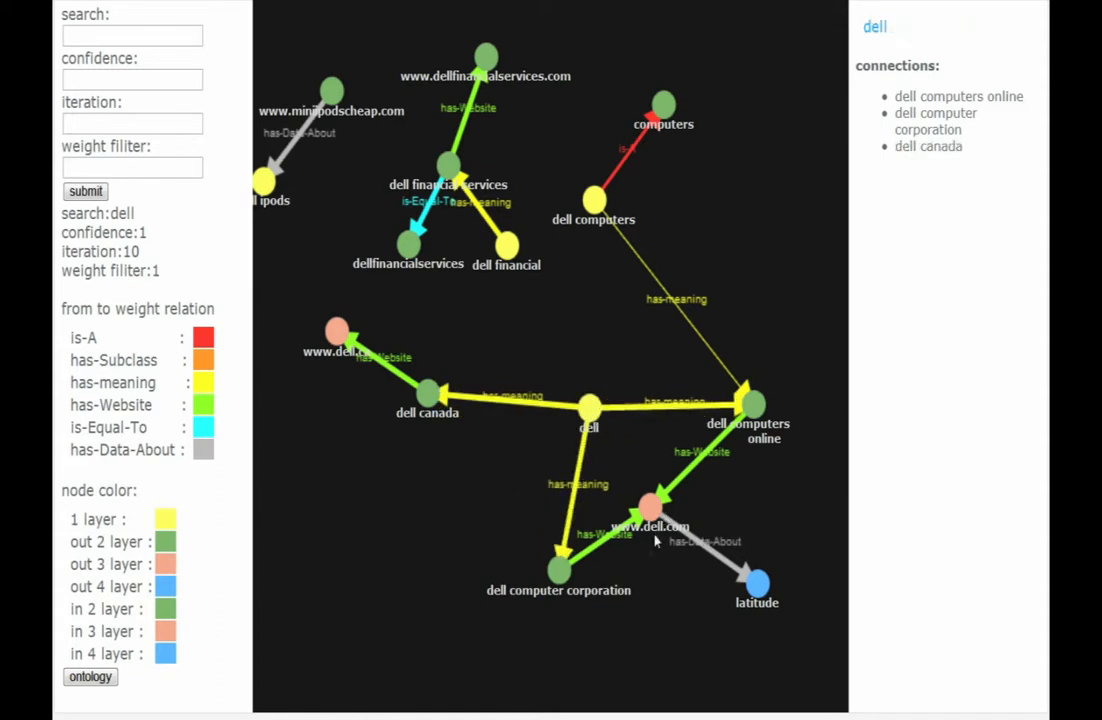
left_click(670, 516)
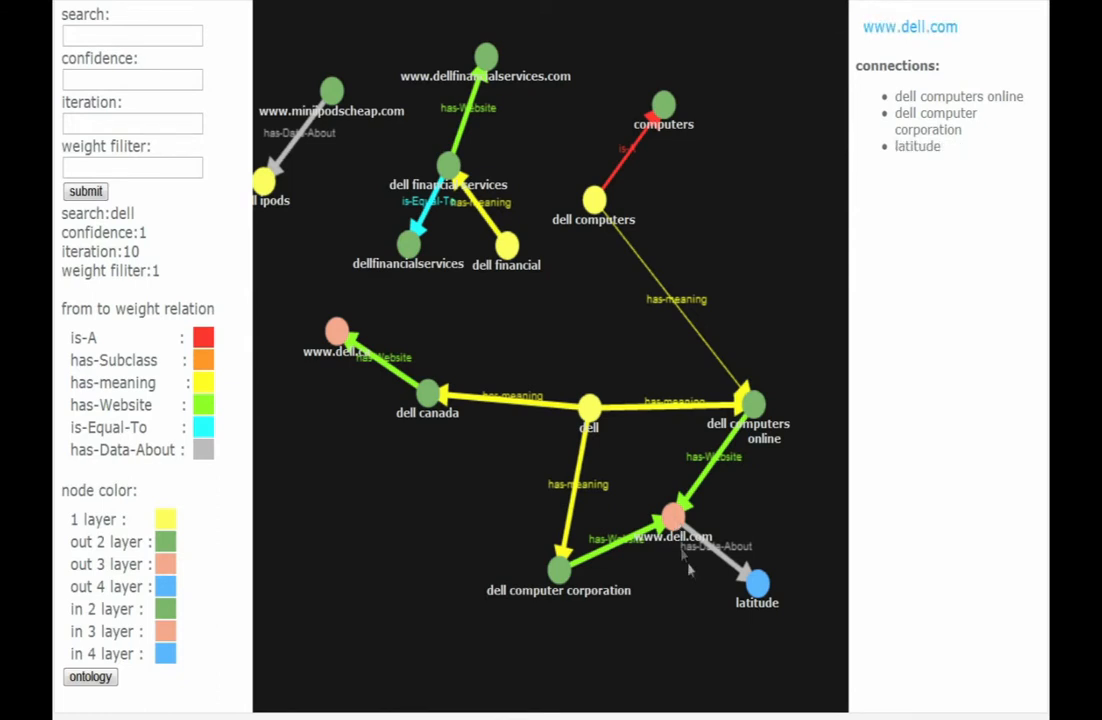
mouse_move(478, 422)
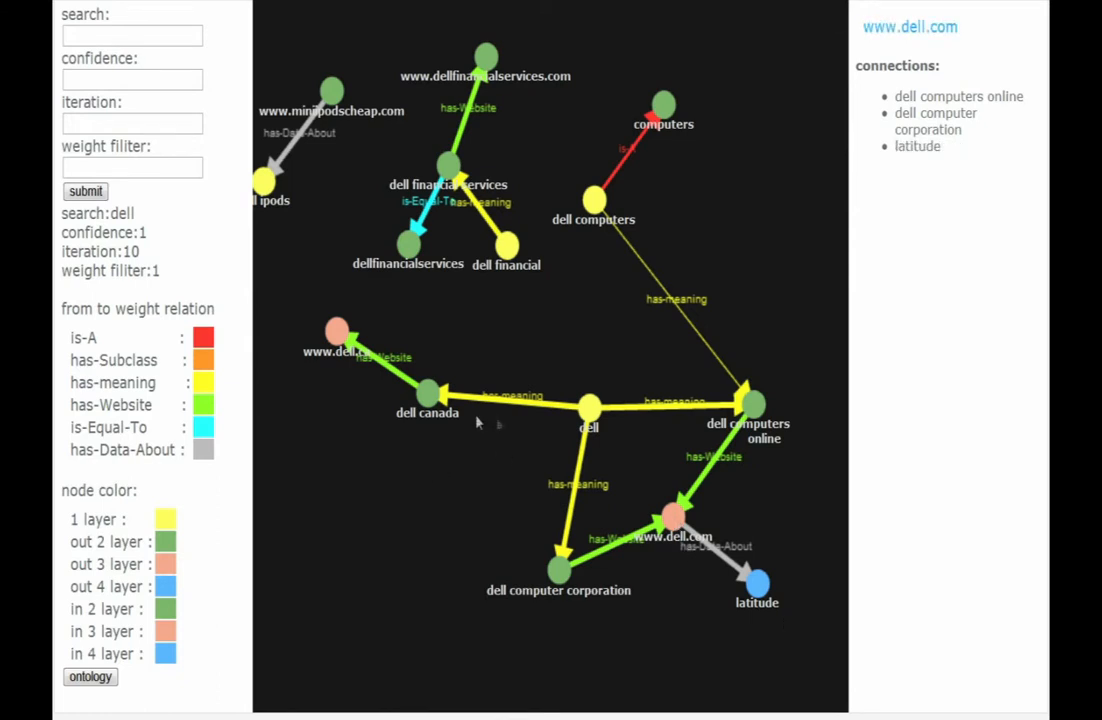
mouse_move(456, 418)
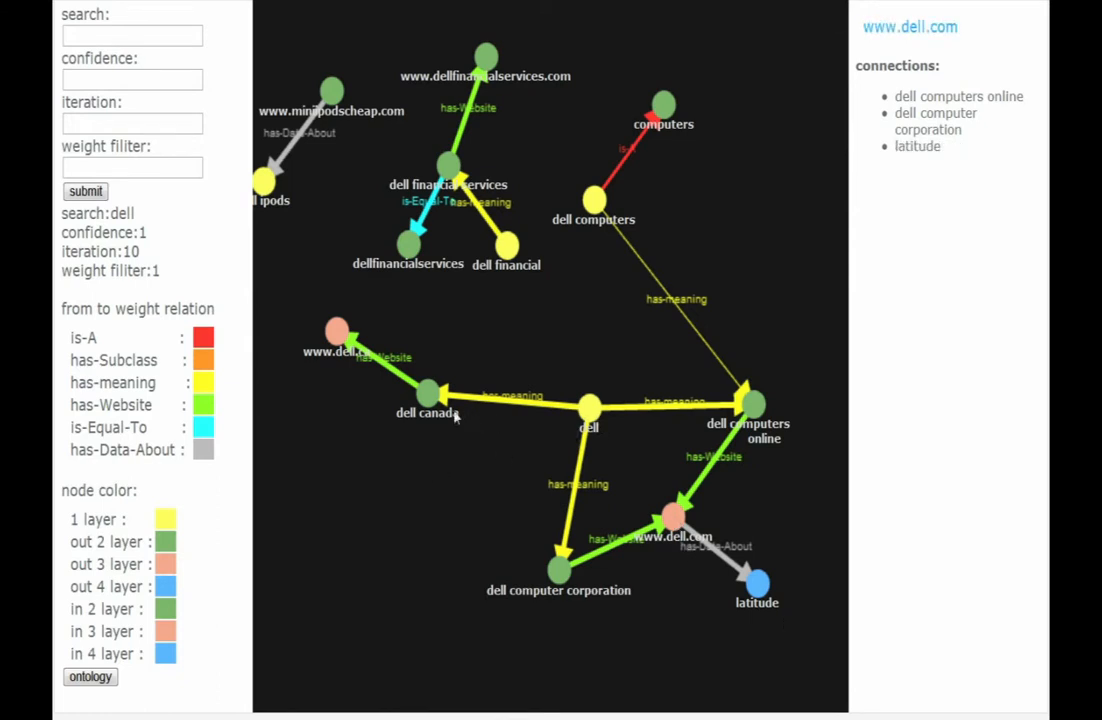
left_click_drag(336, 330, 336, 452)
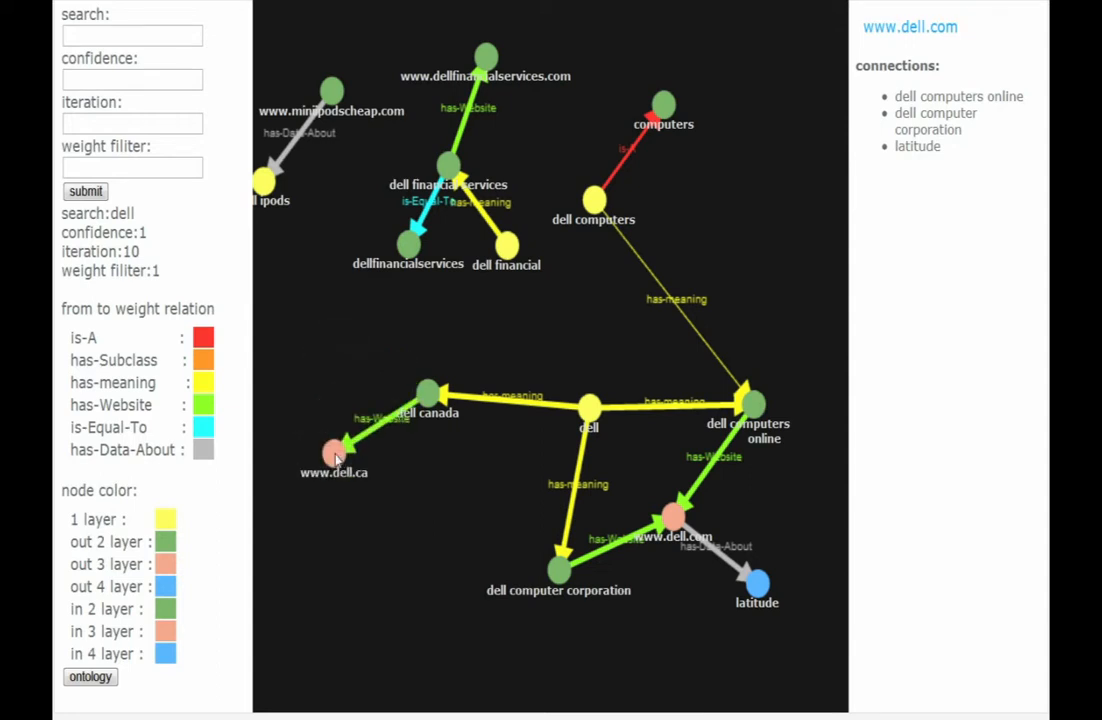
left_click(334, 452)
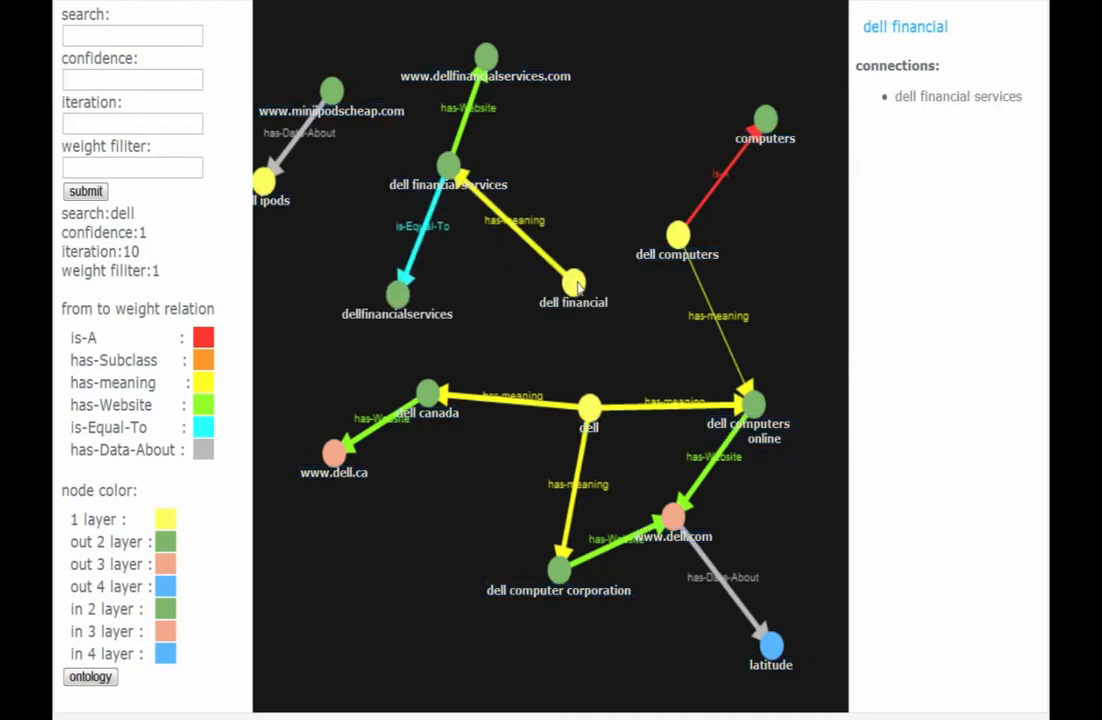
mouse_move(478, 316)
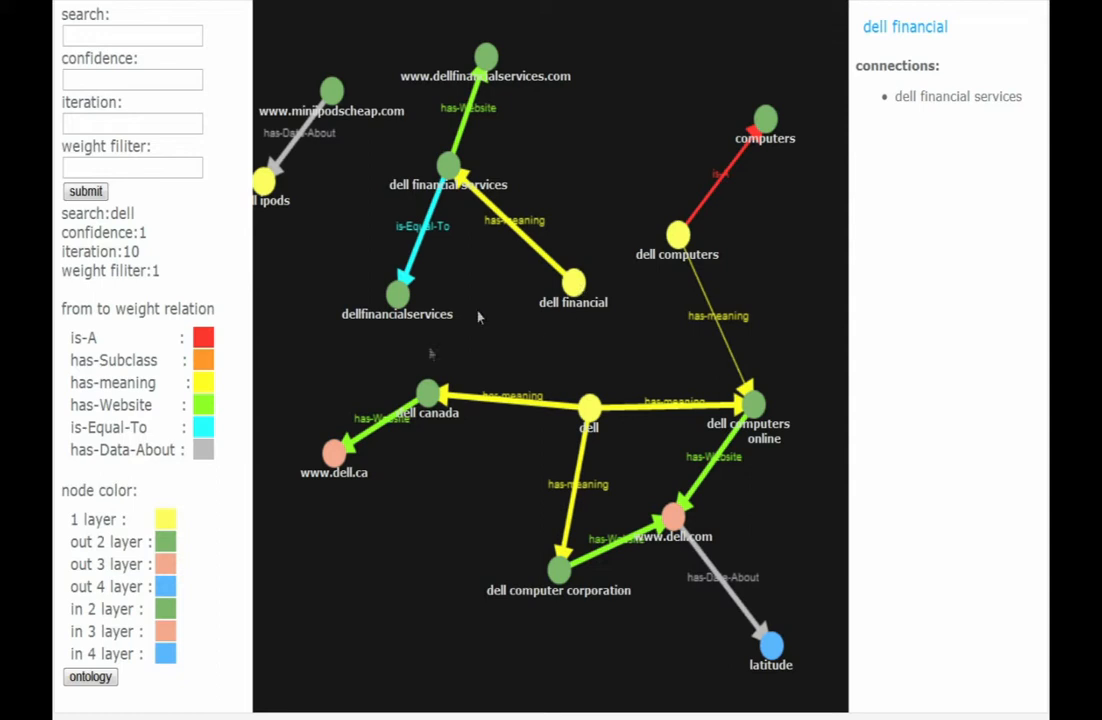
mouse_move(584, 296)
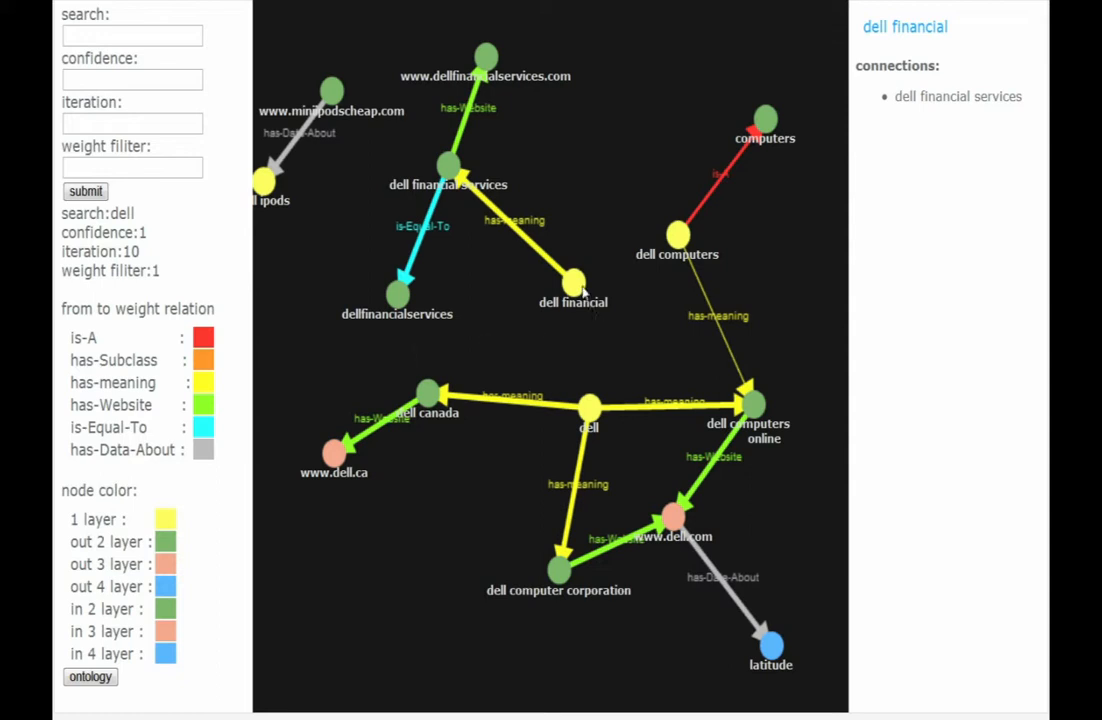
mouse_move(460, 192)
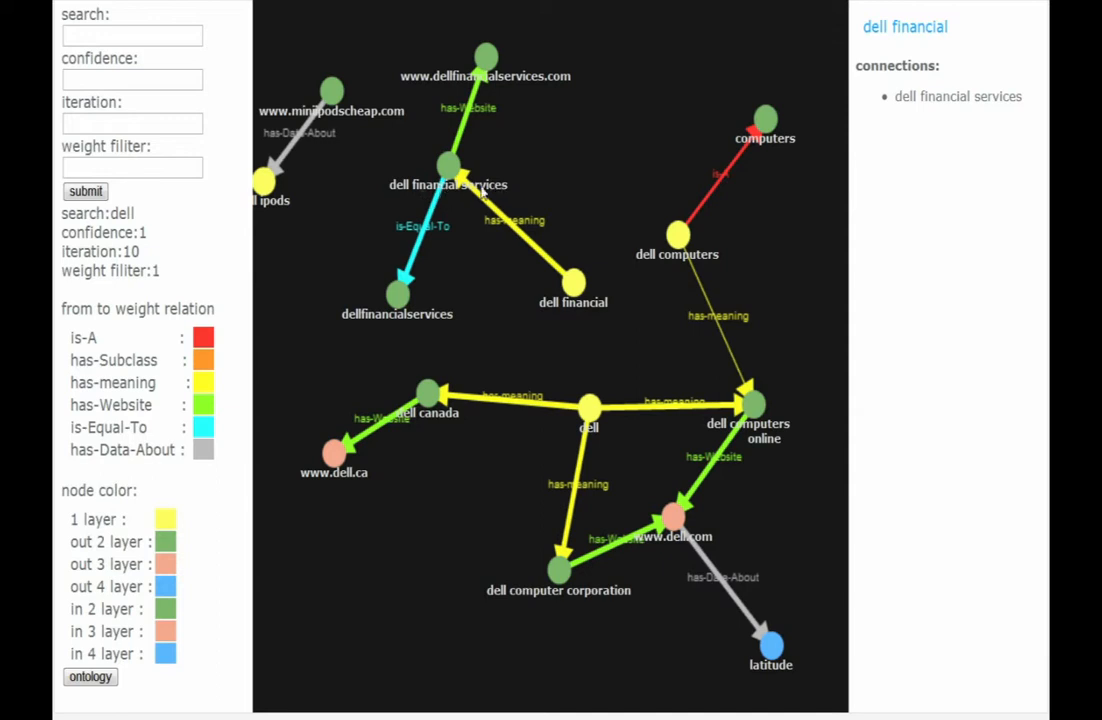
mouse_move(490, 96)
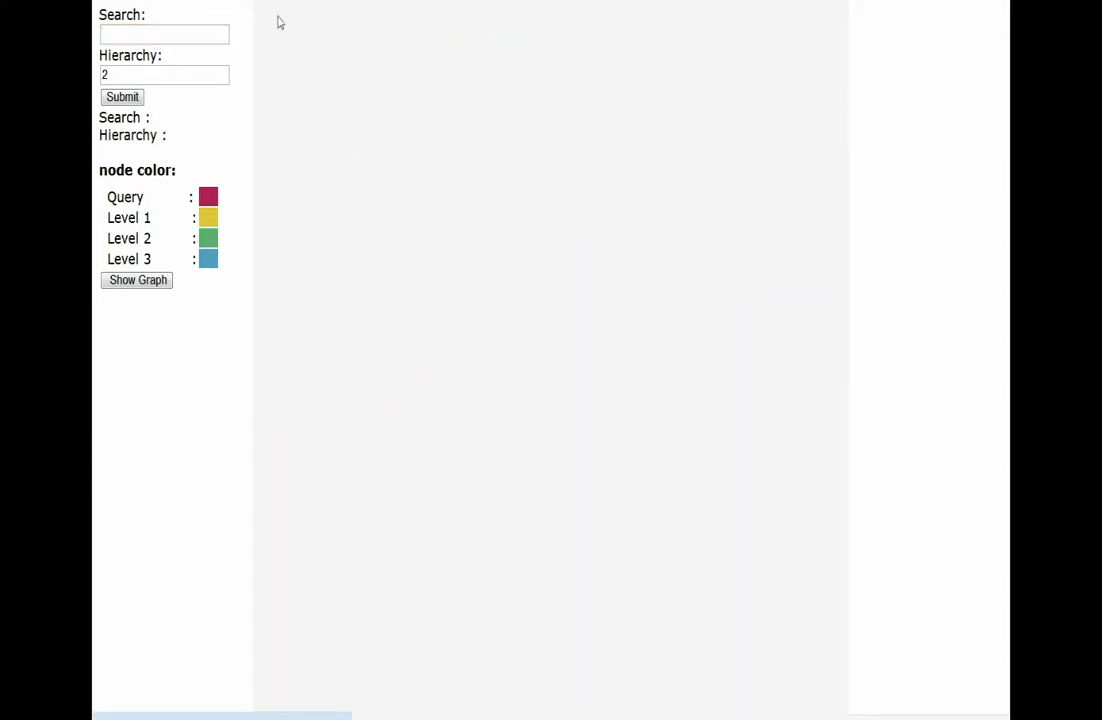
Build the cinco de mayo concept graph and show its cluster tags
type("cinco de")
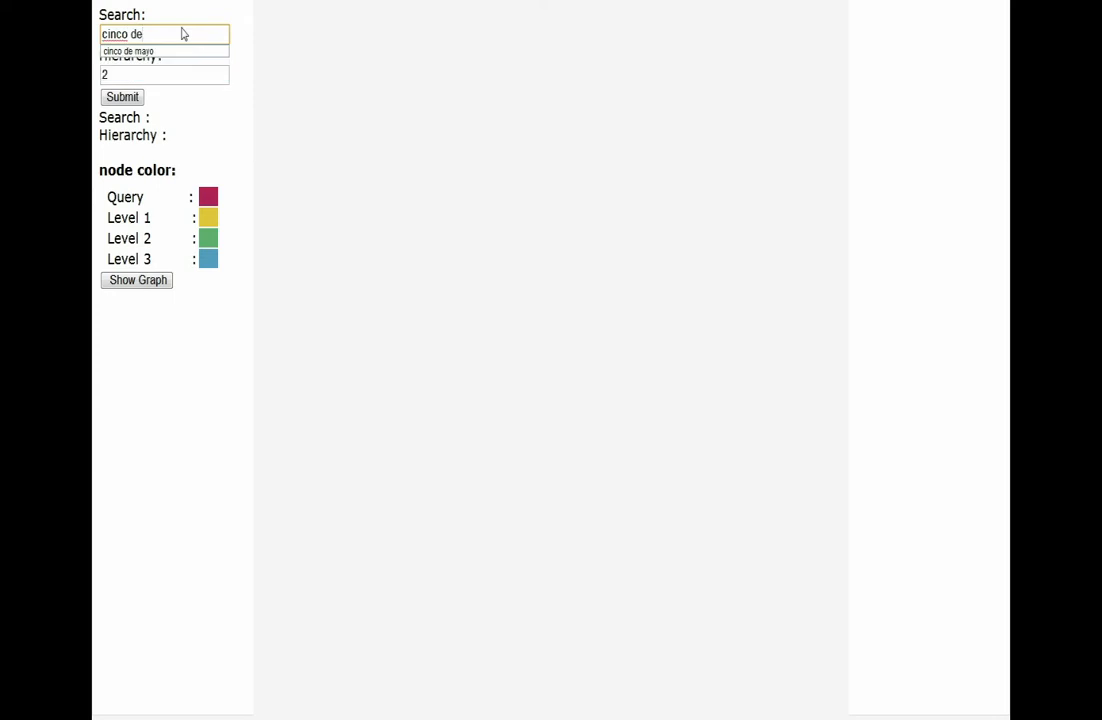
type("ma")
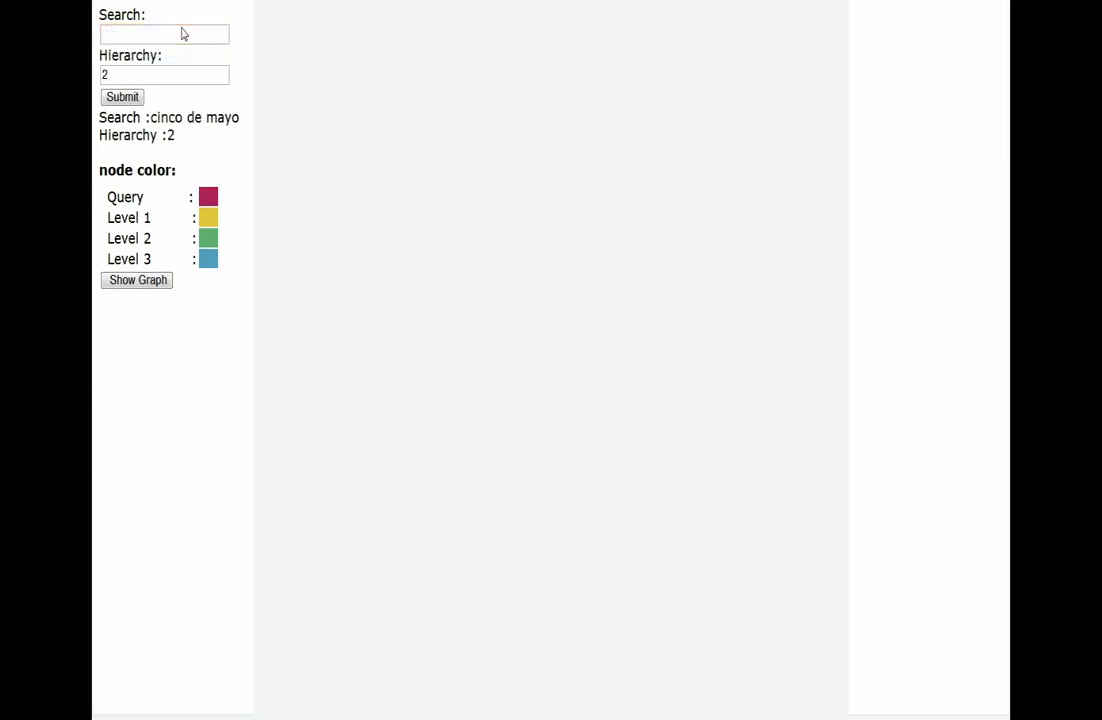
left_click(136, 280)
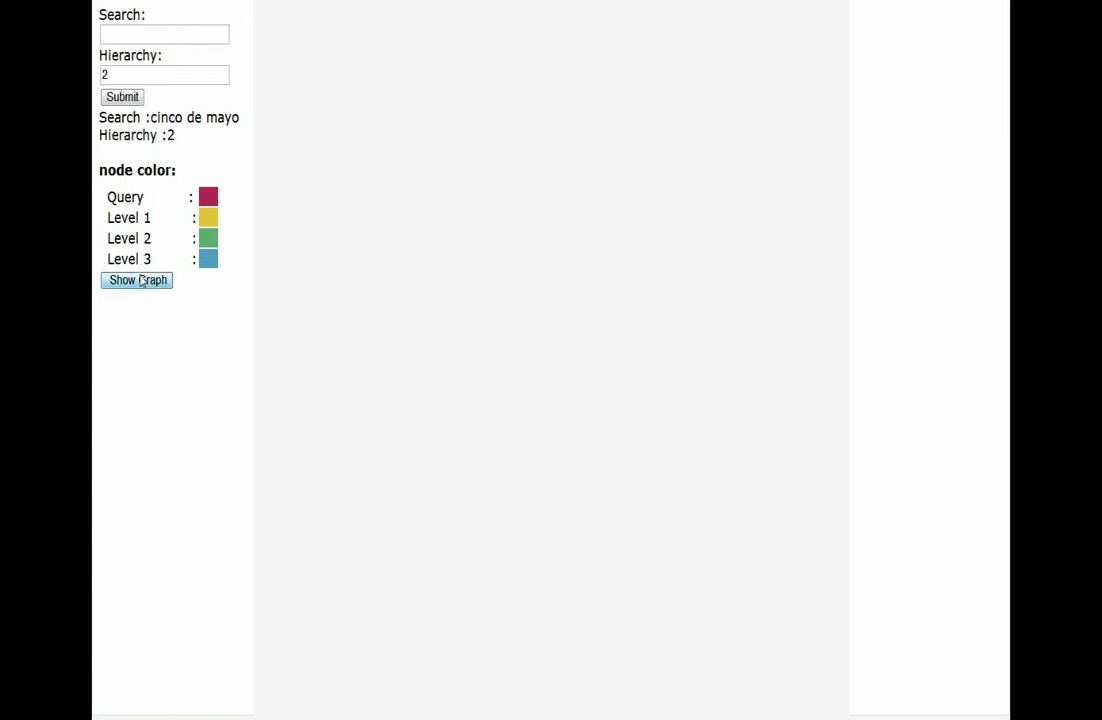
left_click(136, 280)
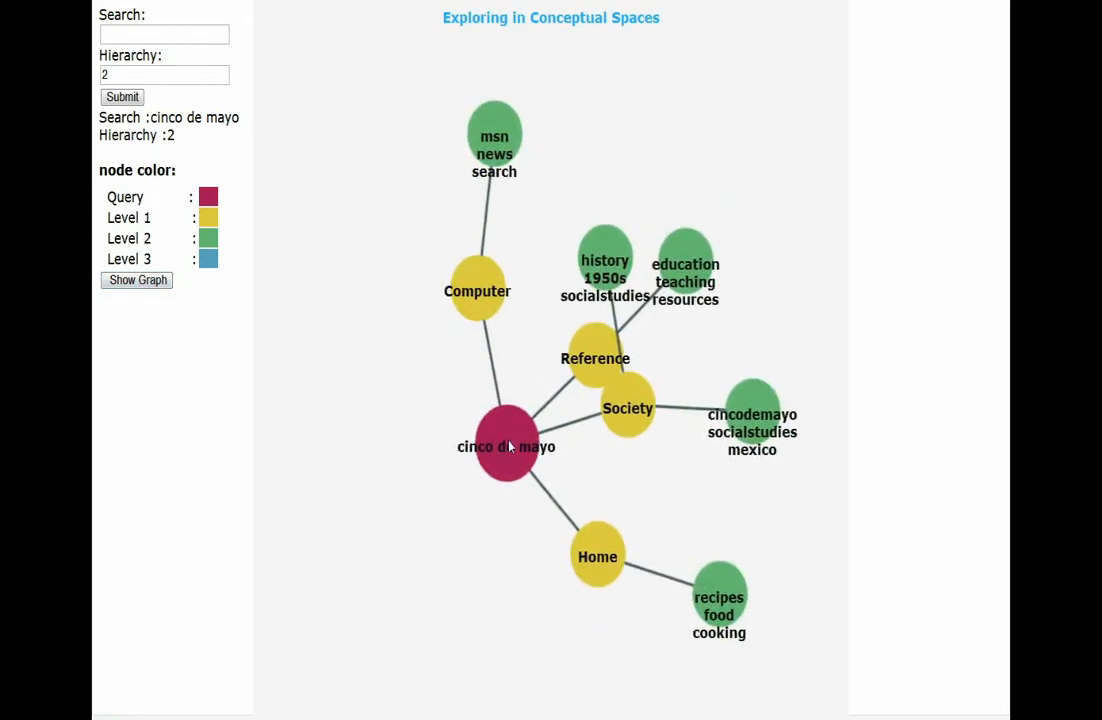
left_click(506, 446)
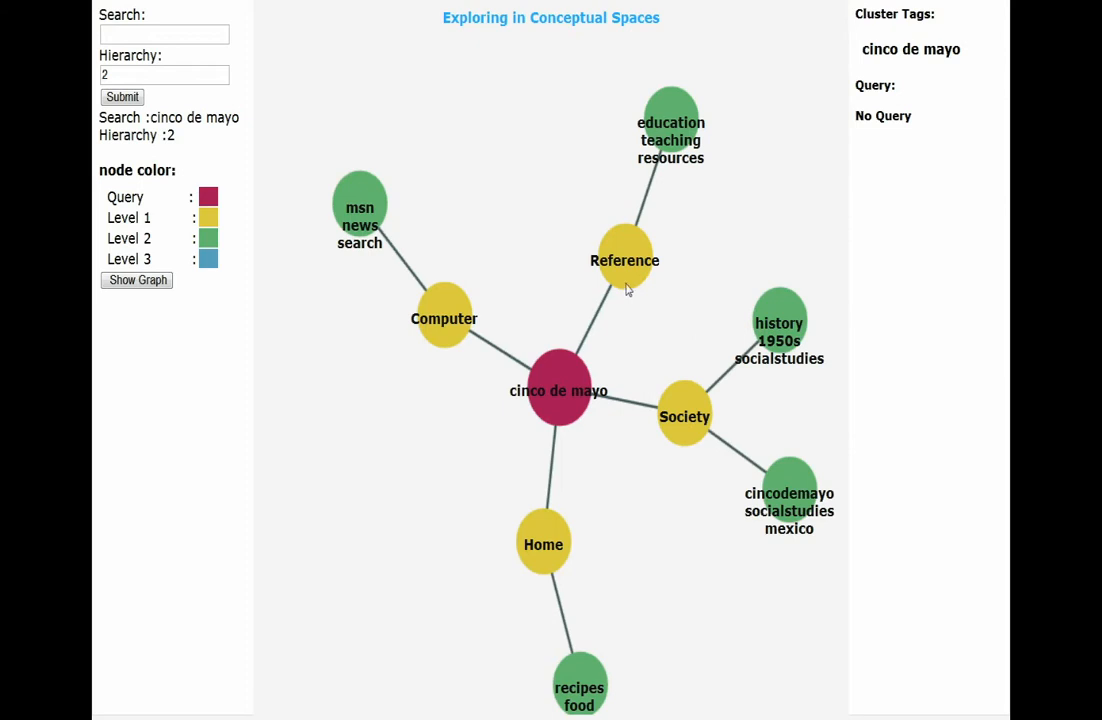
mouse_move(560, 404)
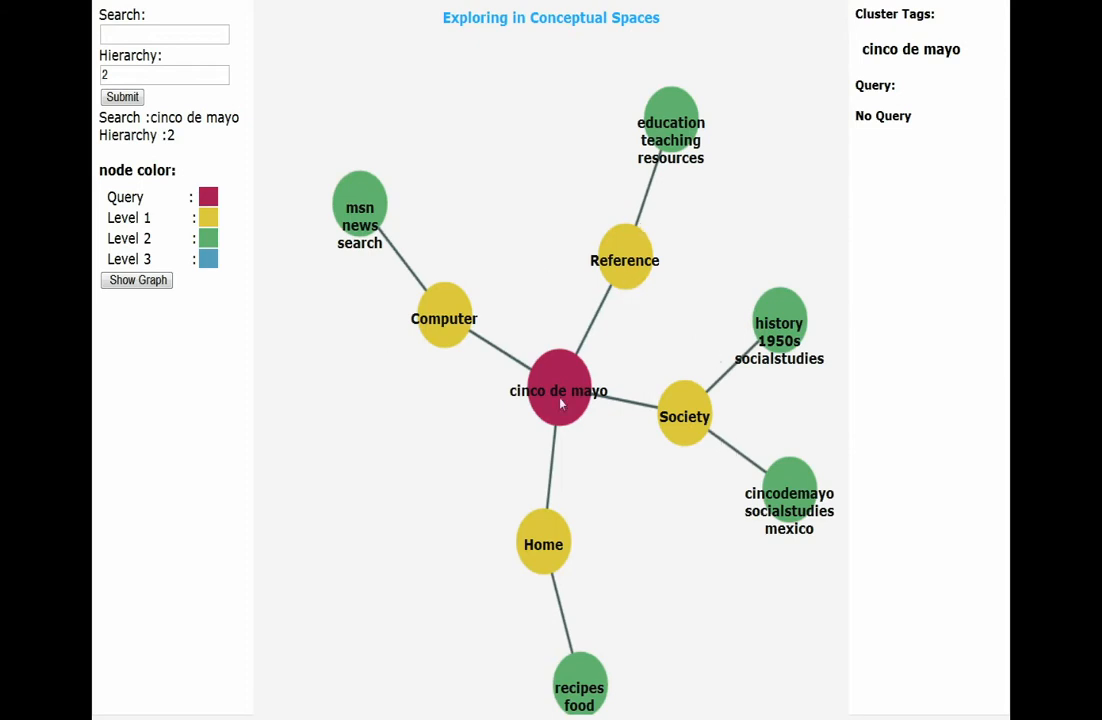
mouse_move(628, 520)
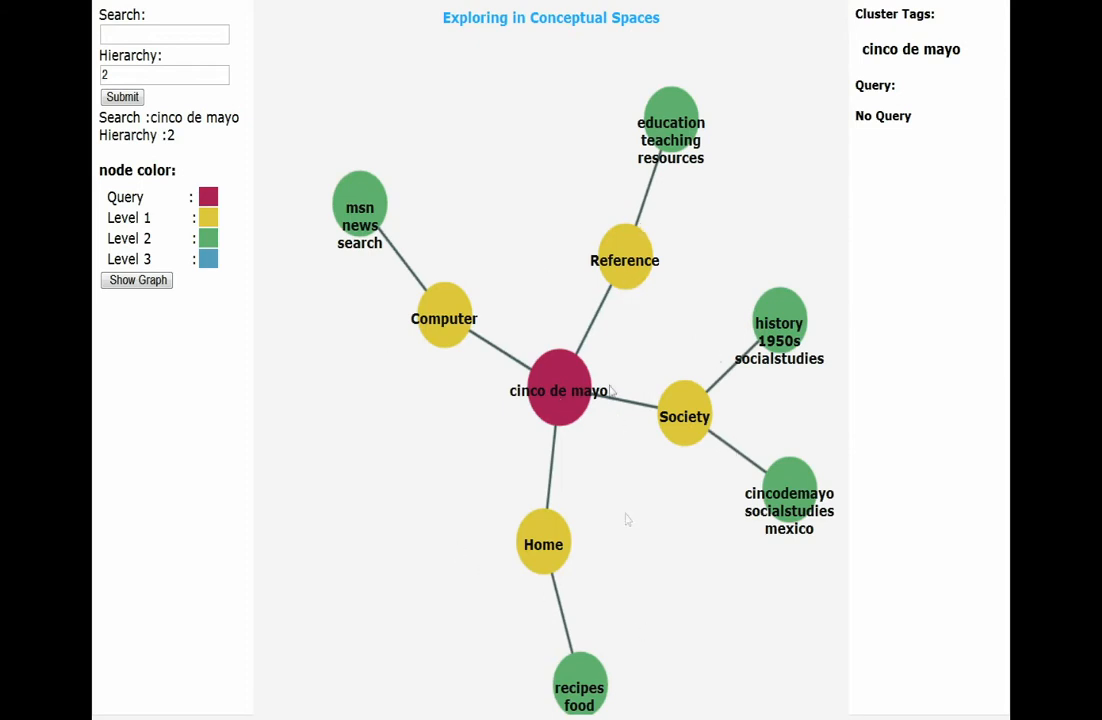
View queries under Home, Society and the history 1950s socialstudies group
left_click(544, 544)
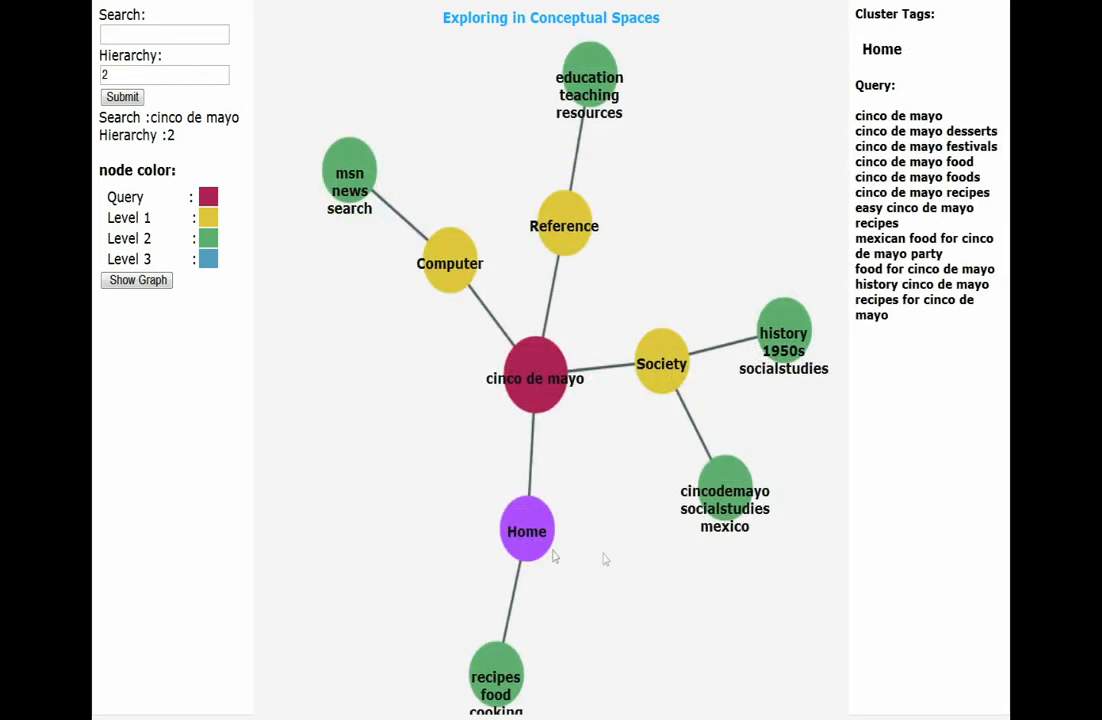
mouse_move(984, 170)
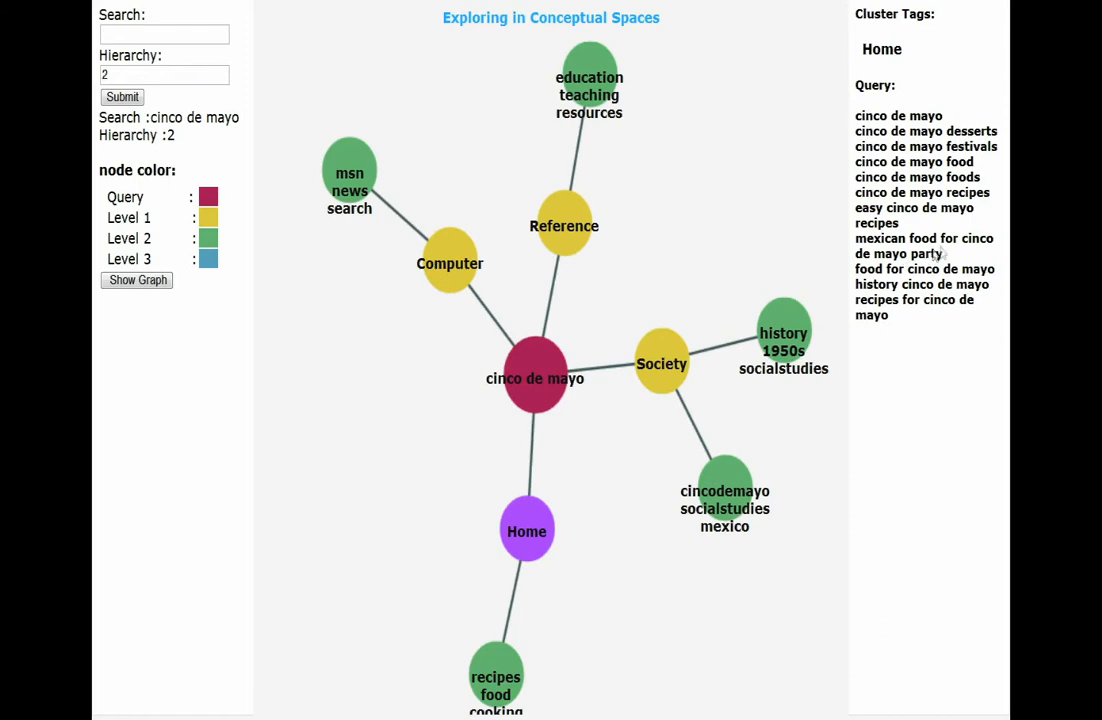
mouse_move(630, 642)
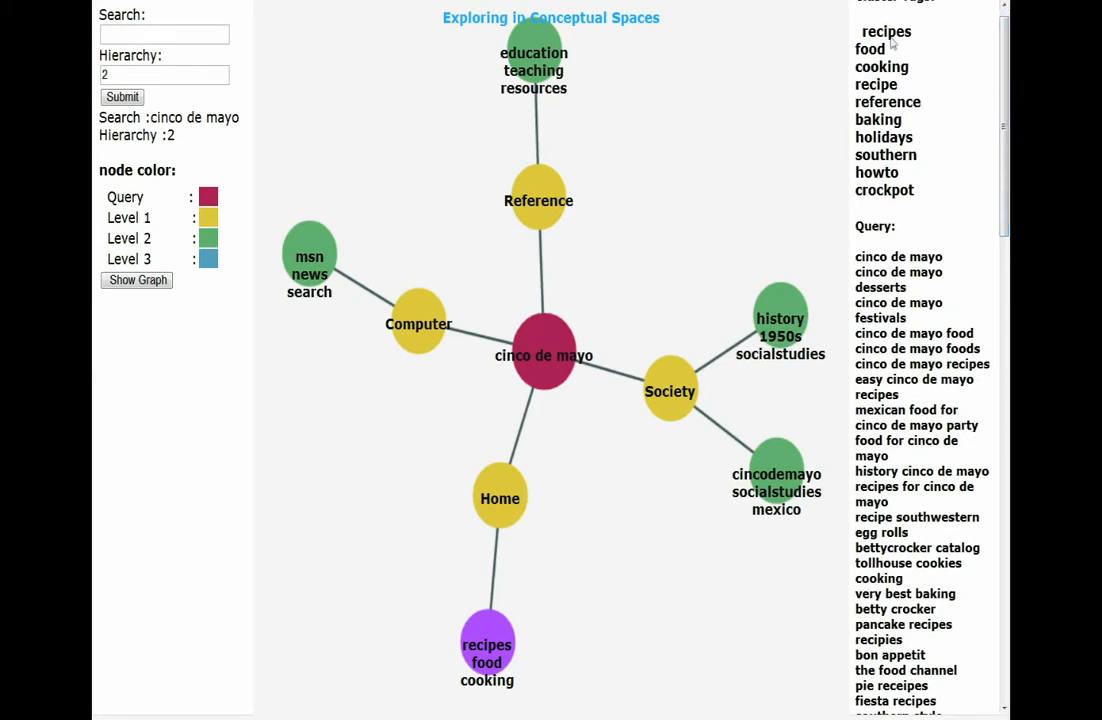
scroll("down", 3)
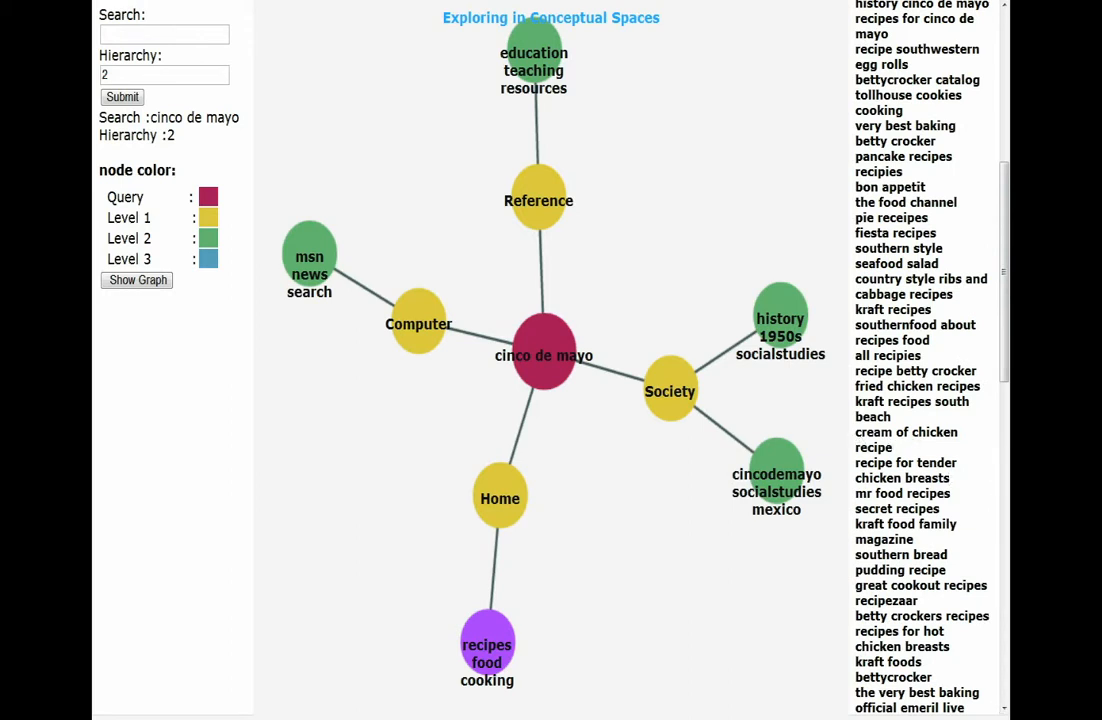
mouse_move(980, 468)
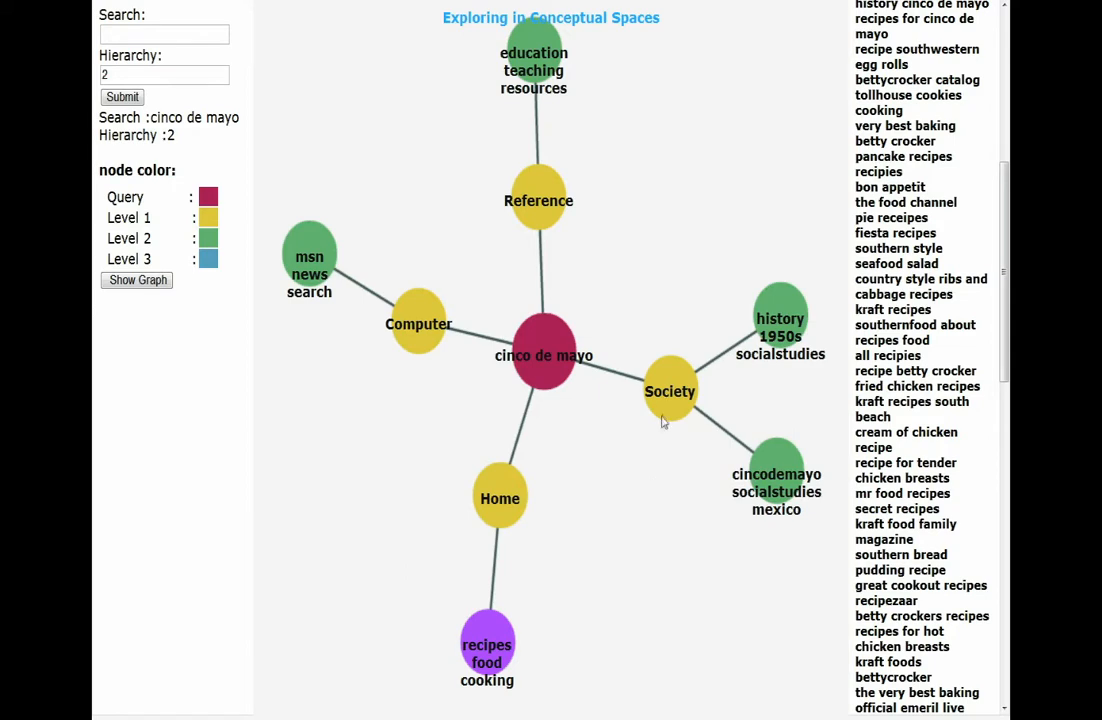
left_click(670, 390)
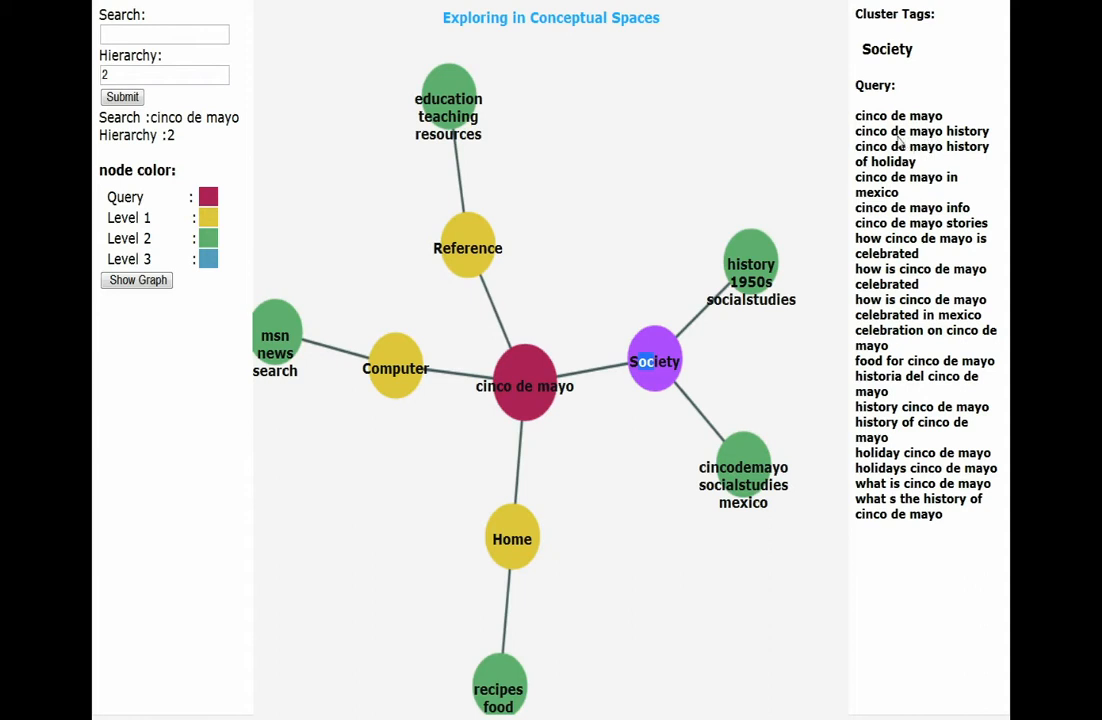
mouse_move(996, 250)
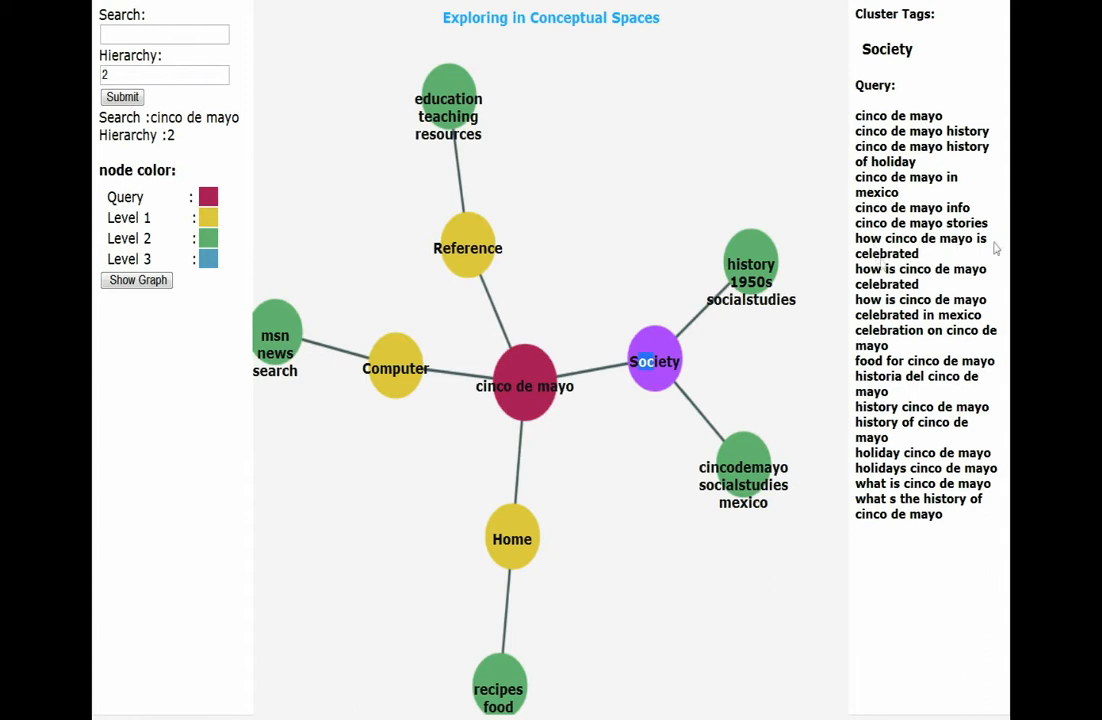
mouse_move(760, 392)
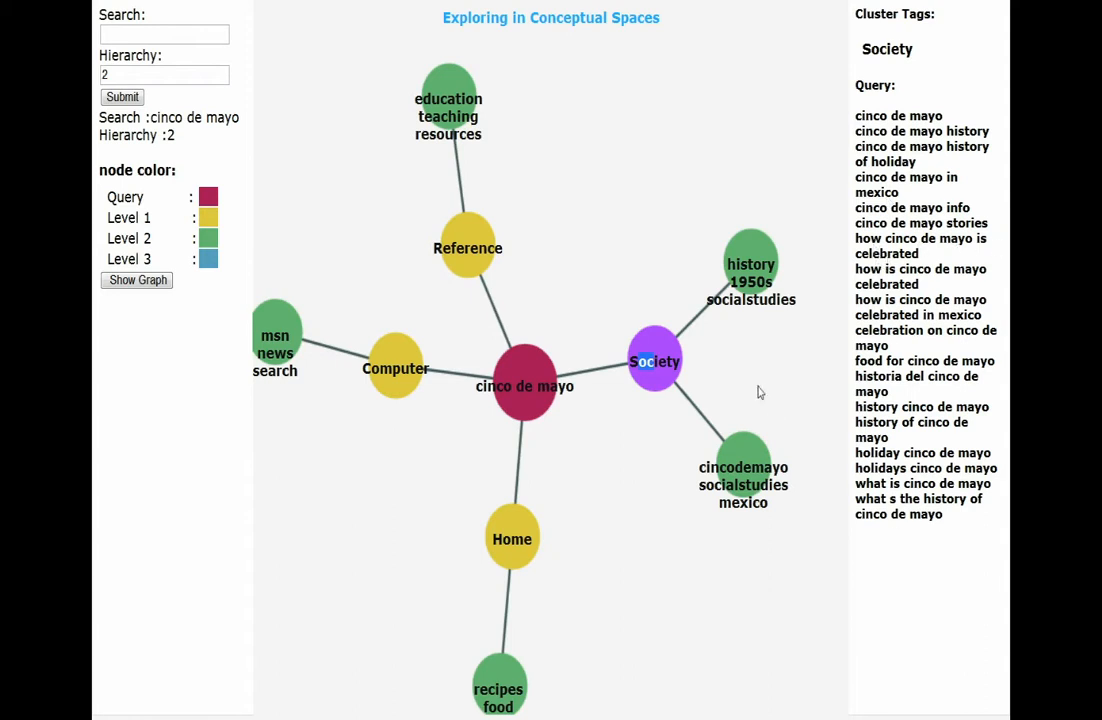
left_click(750, 272)
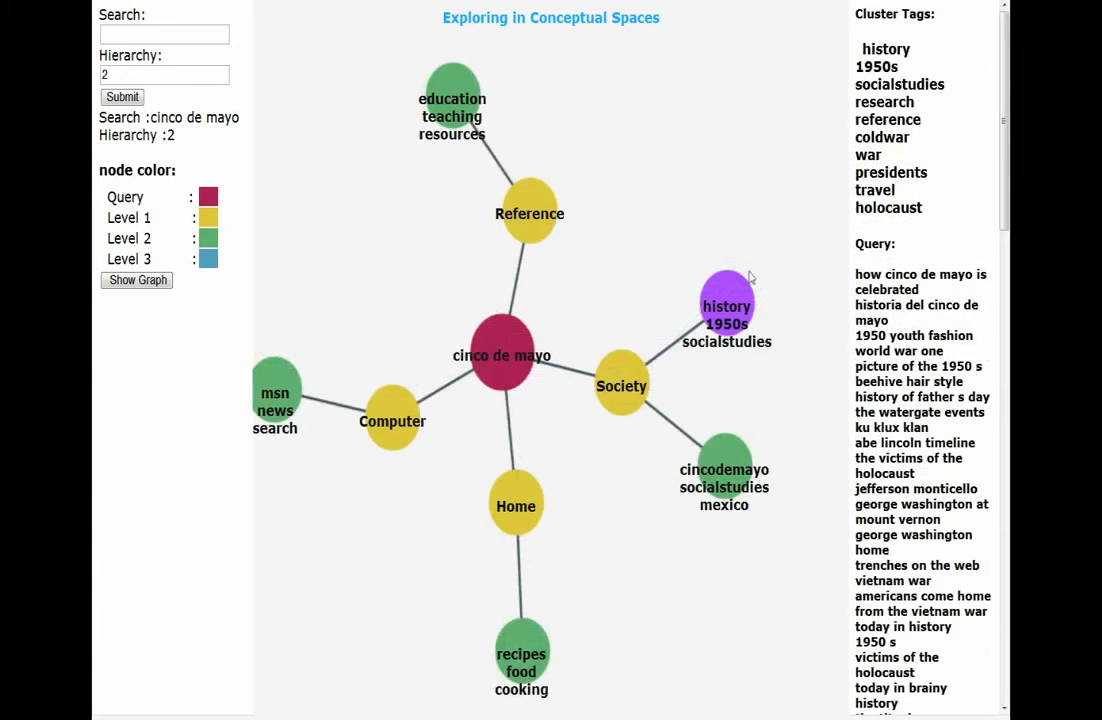
mouse_move(900, 104)
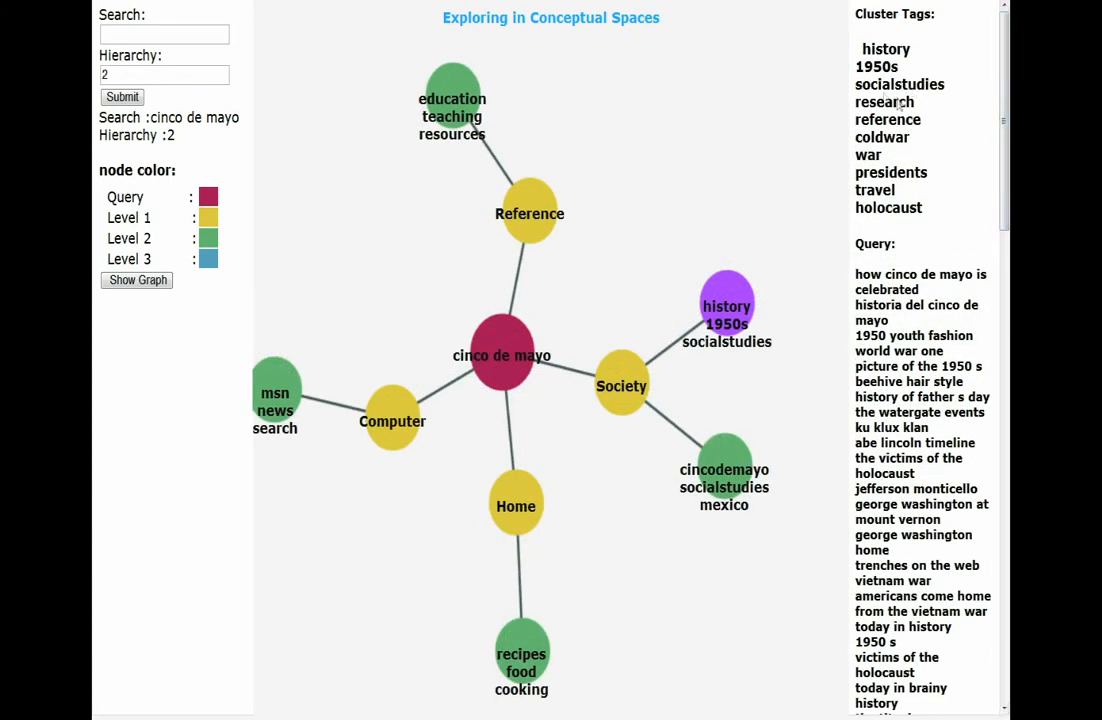
mouse_move(954, 84)
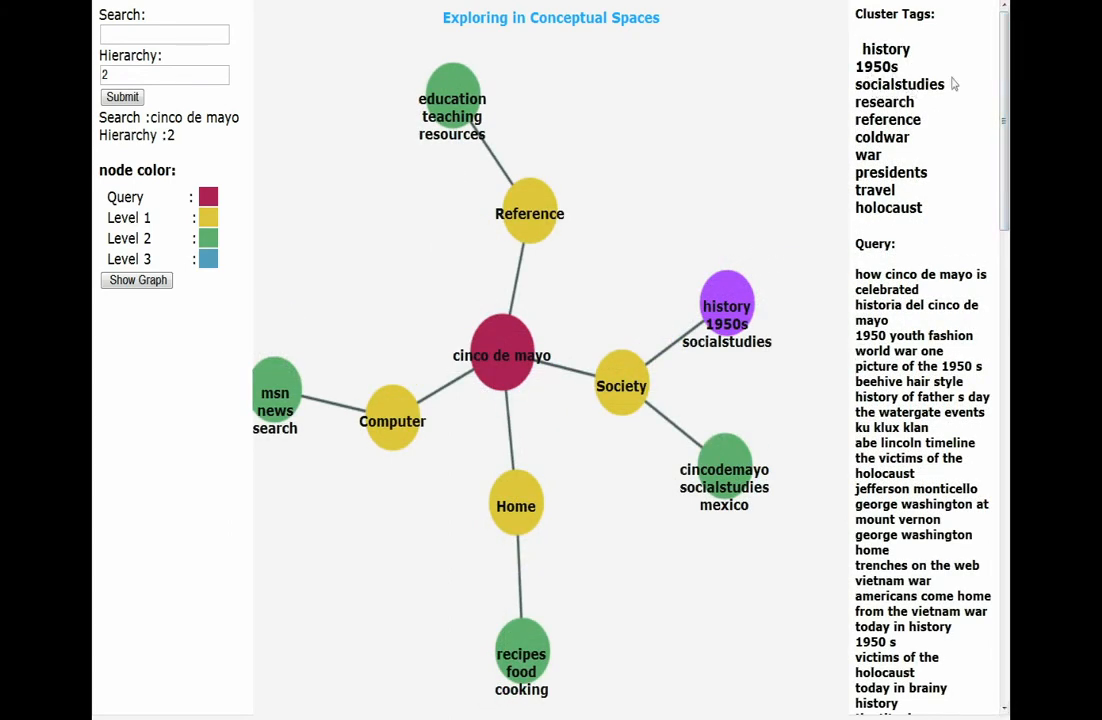
mouse_move(896, 164)
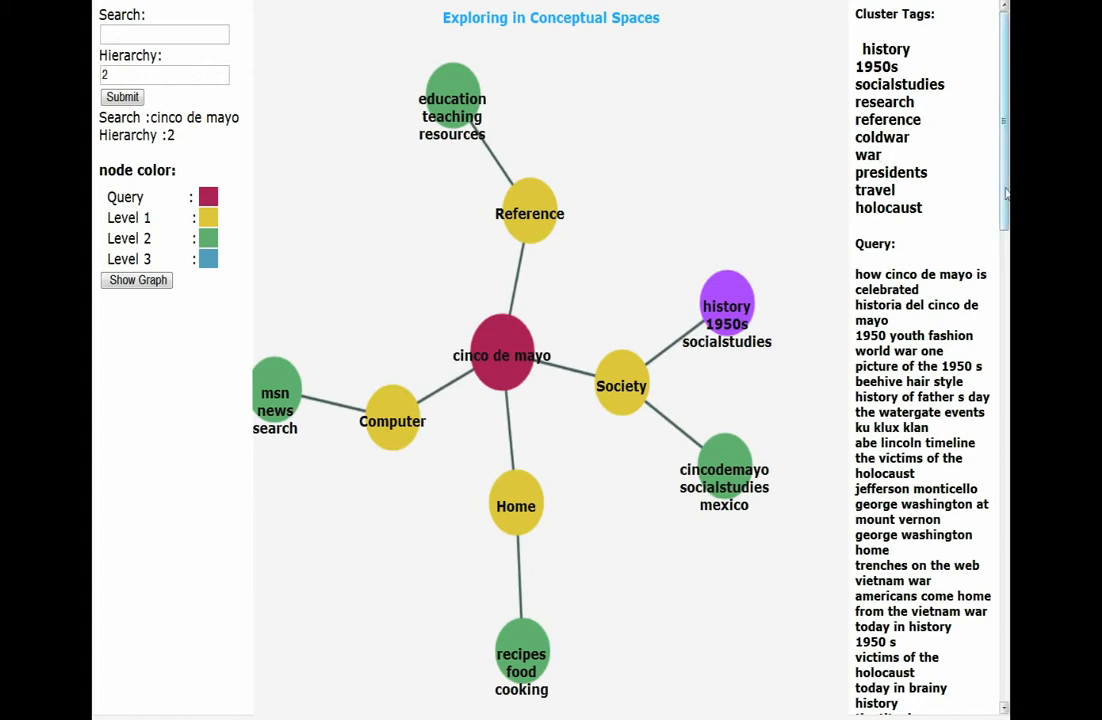
scroll("down", 3)
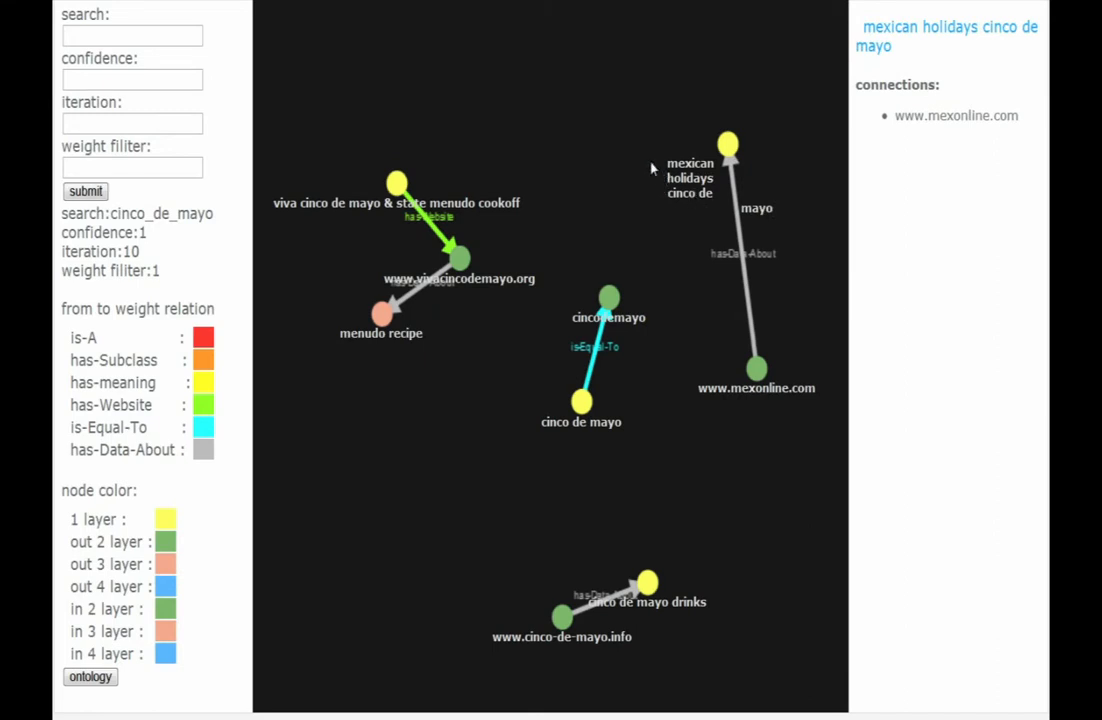
mouse_move(776, 264)
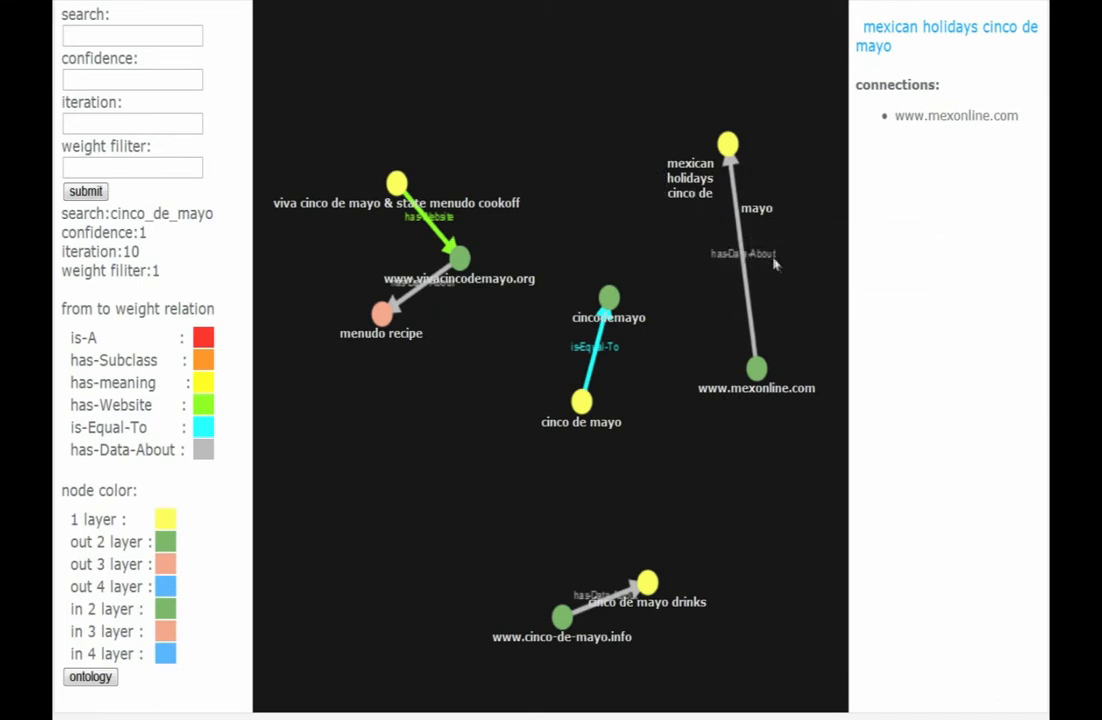
mouse_move(768, 412)
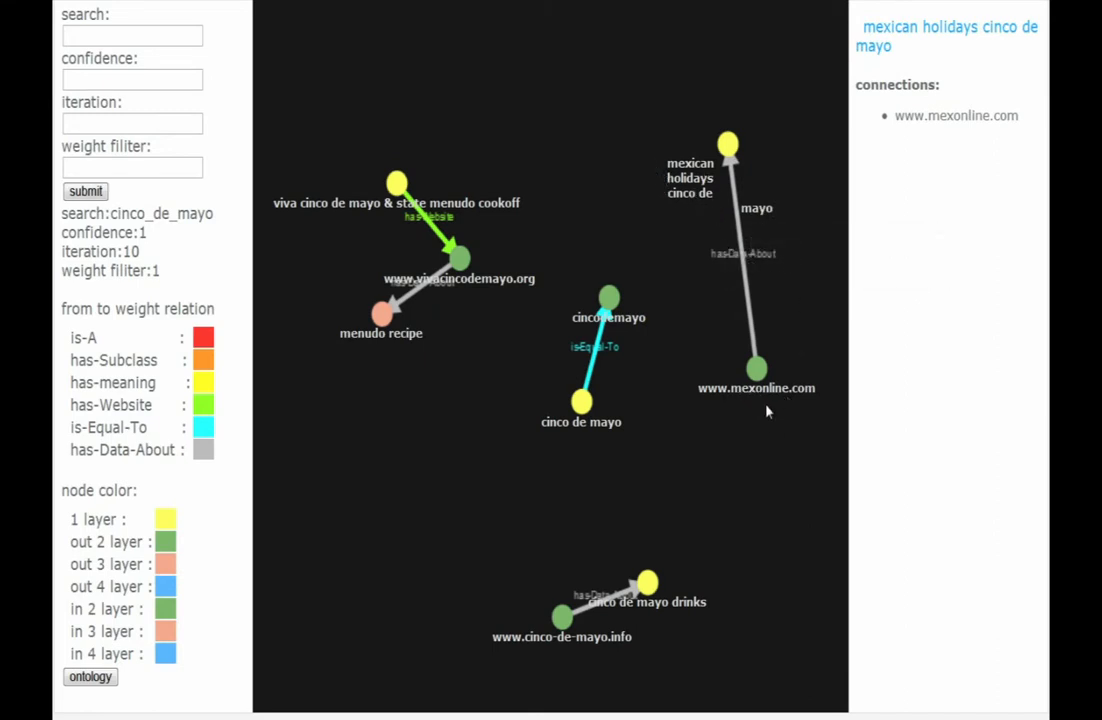
mouse_move(756, 652)
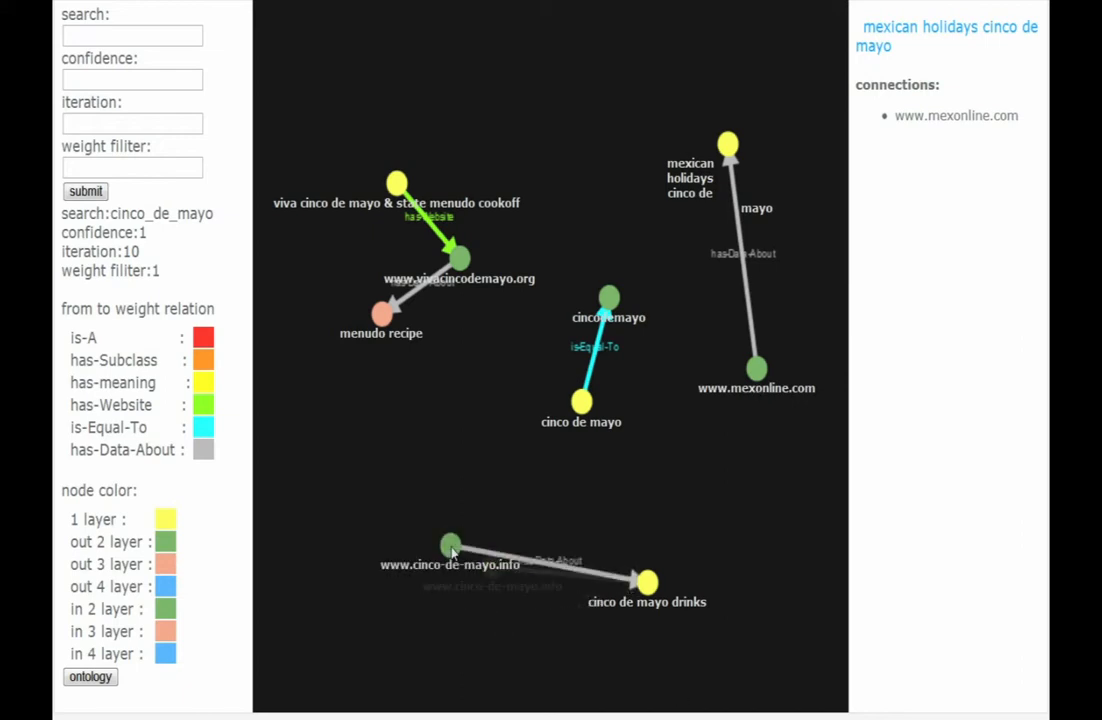
left_click(448, 544)
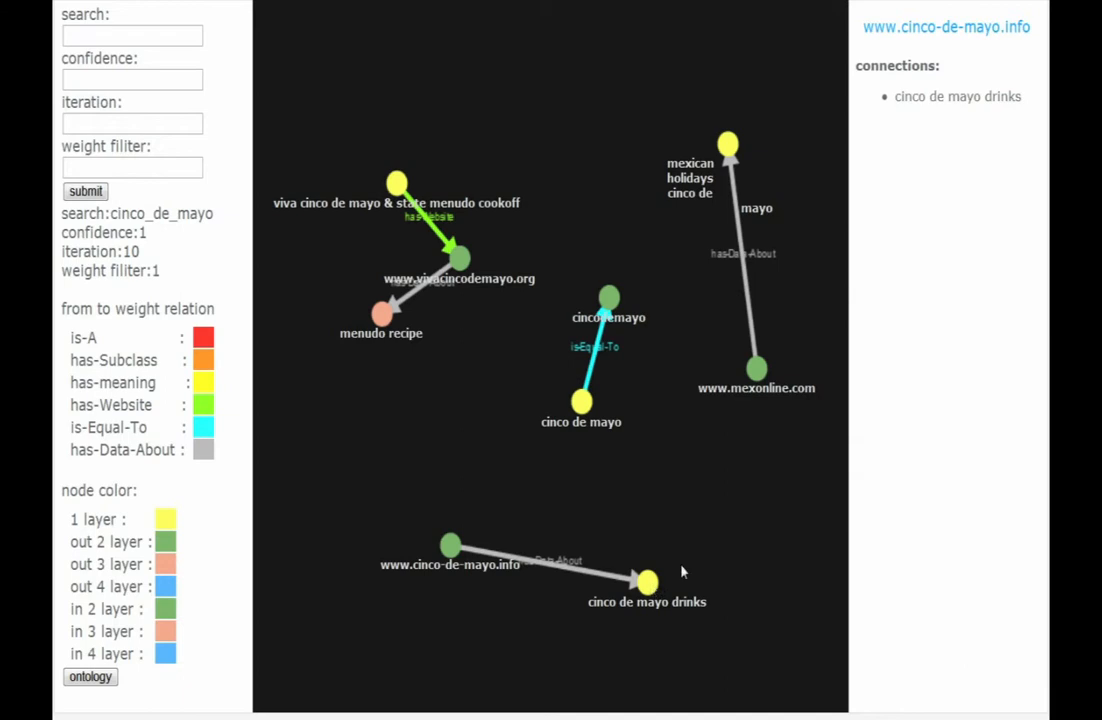
left_click(648, 582)
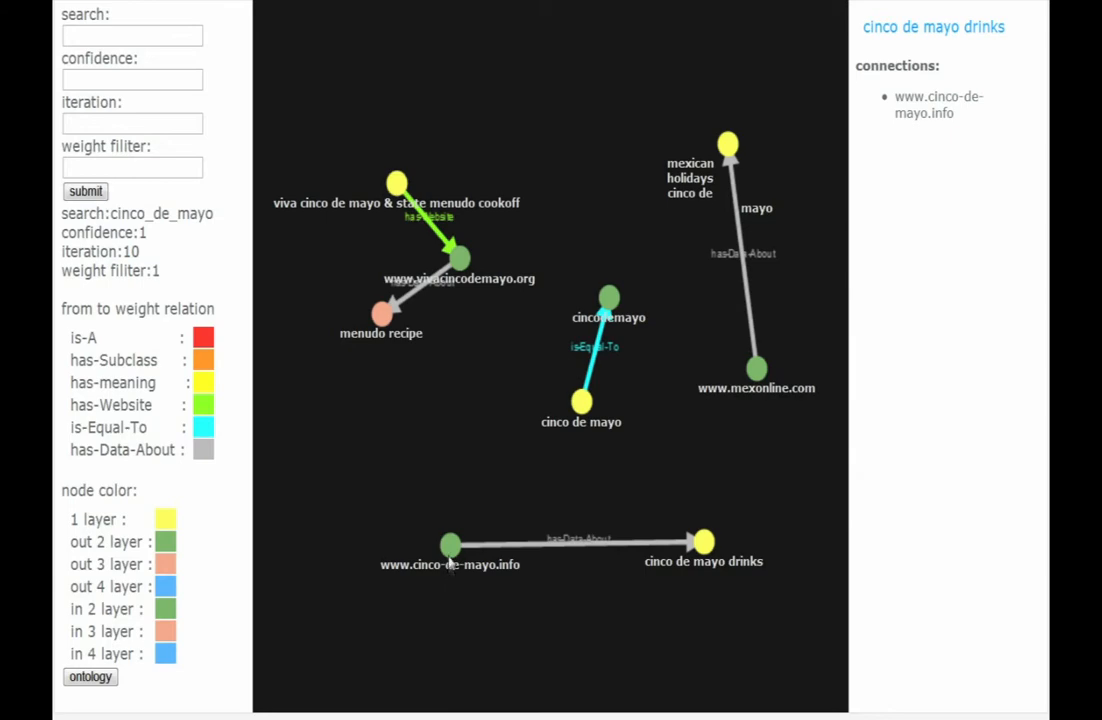
mouse_move(560, 582)
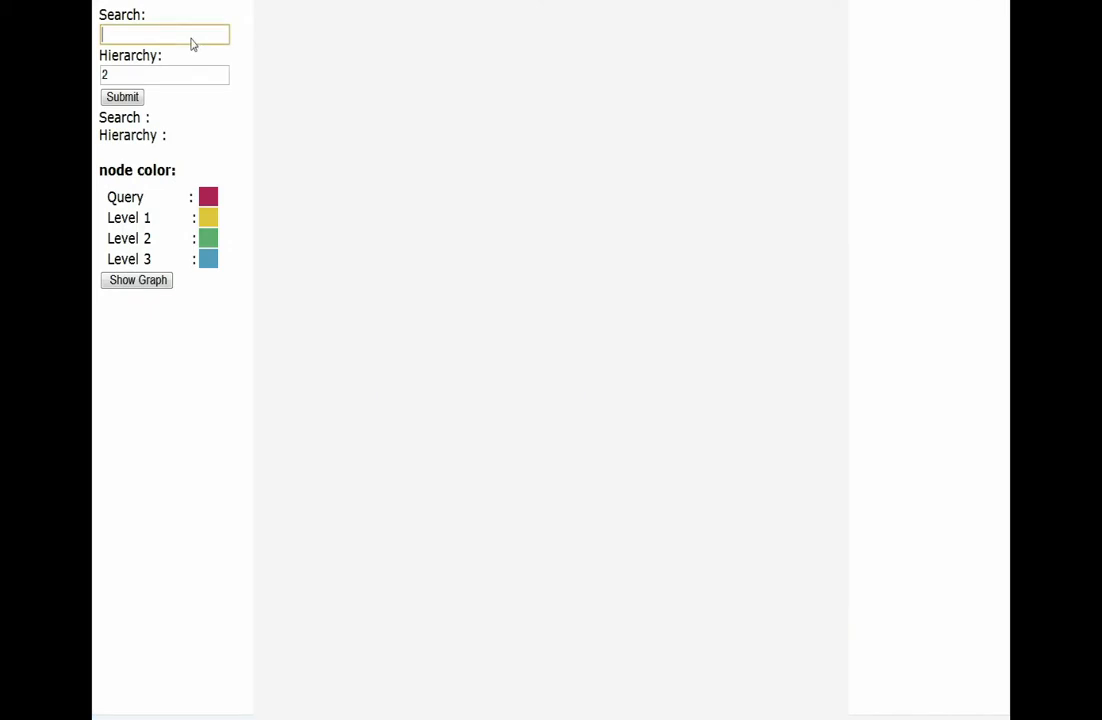
Choose american eagle from the suggestions and draw its level-2 concept graph
type("american")
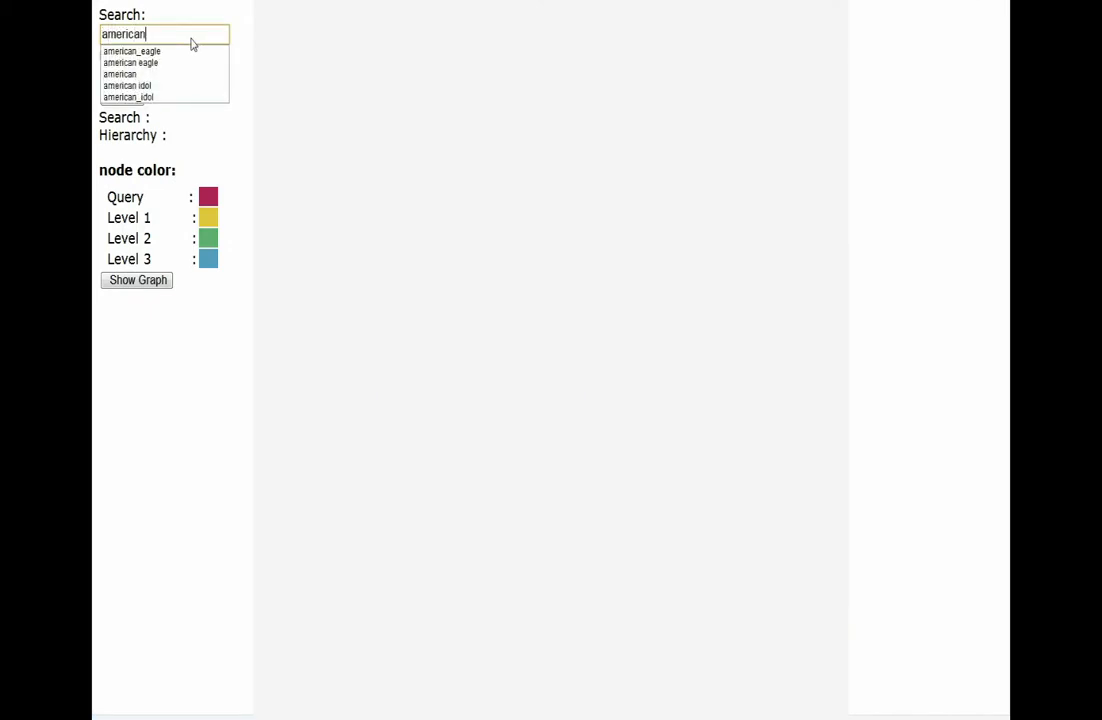
left_click(132, 52)
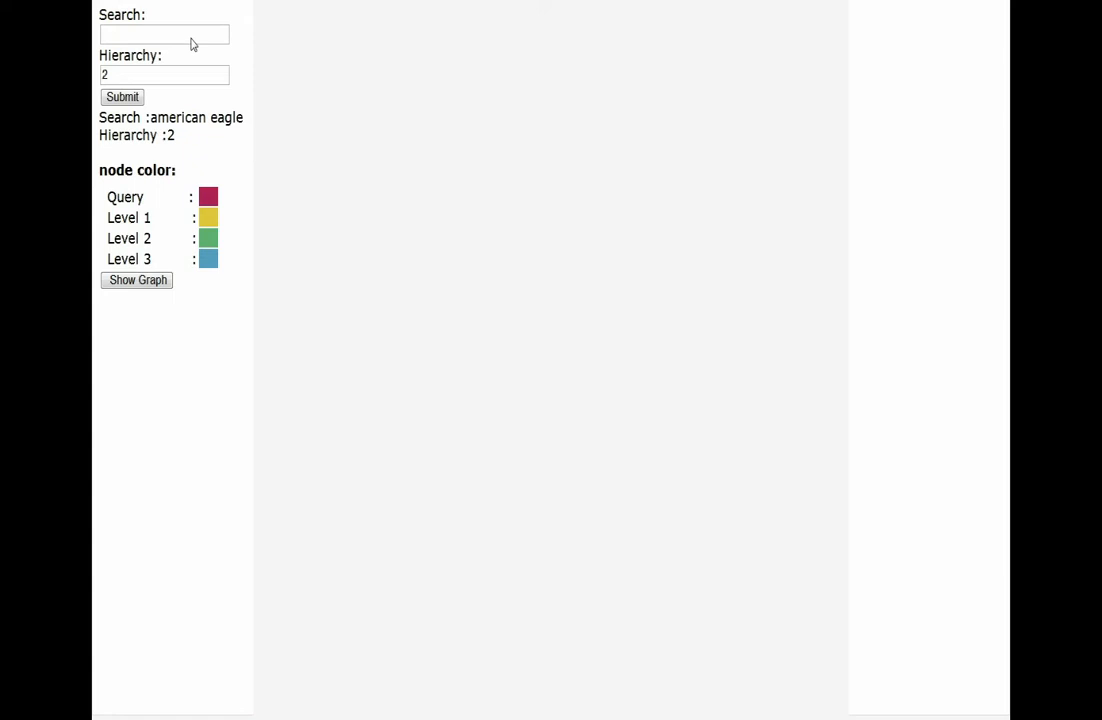
left_click(136, 280)
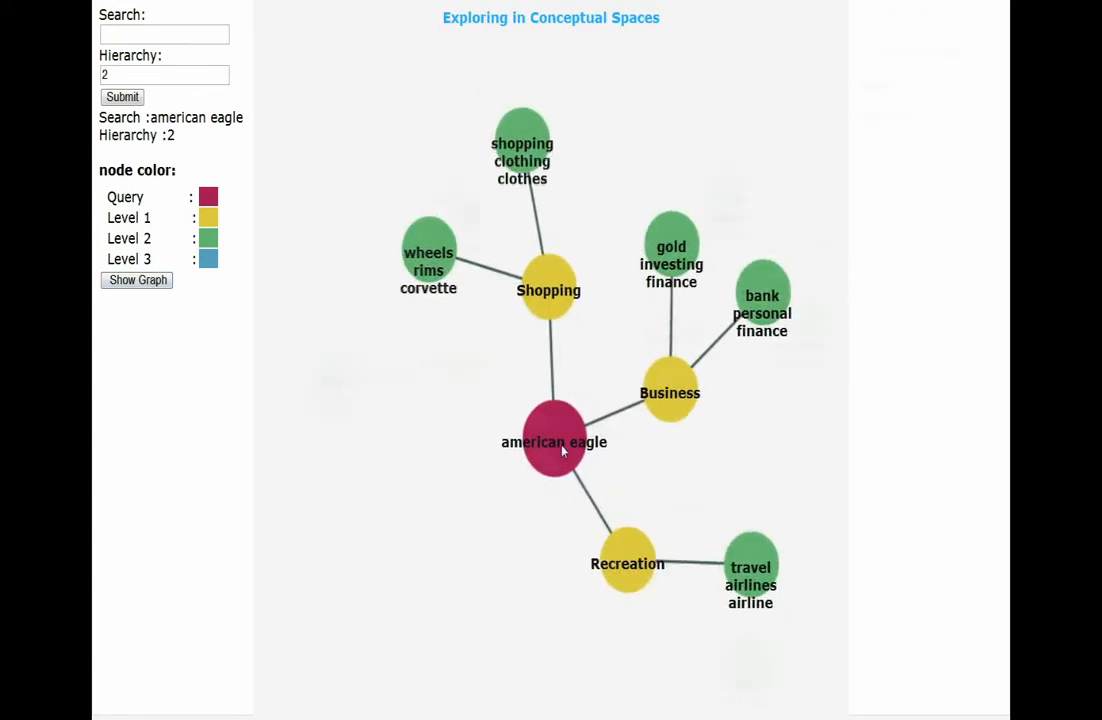
Show american eagle's cluster tags and the queries under Business and Shopping
left_click(554, 442)
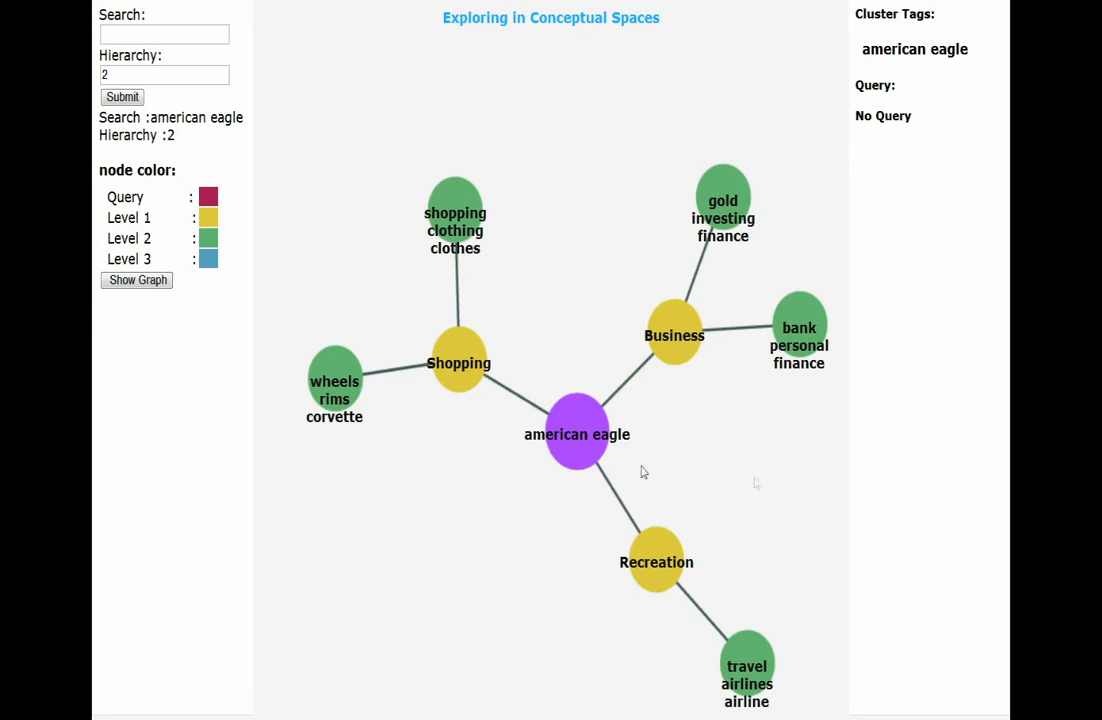
left_click(674, 336)
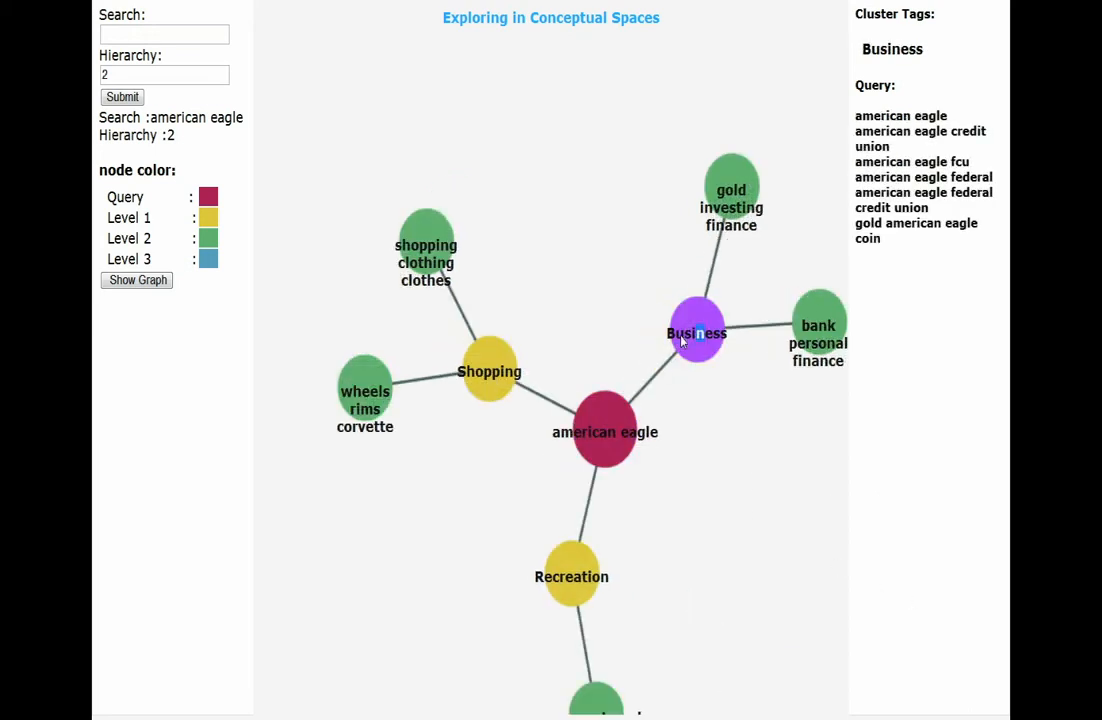
mouse_move(896, 172)
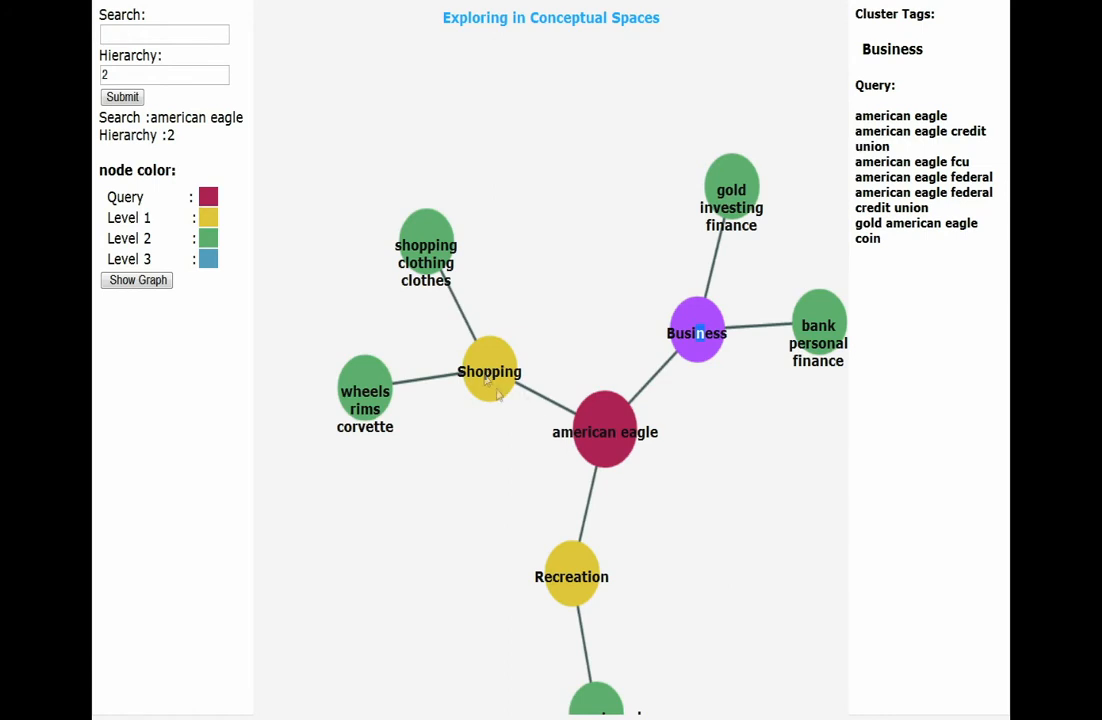
left_click(488, 370)
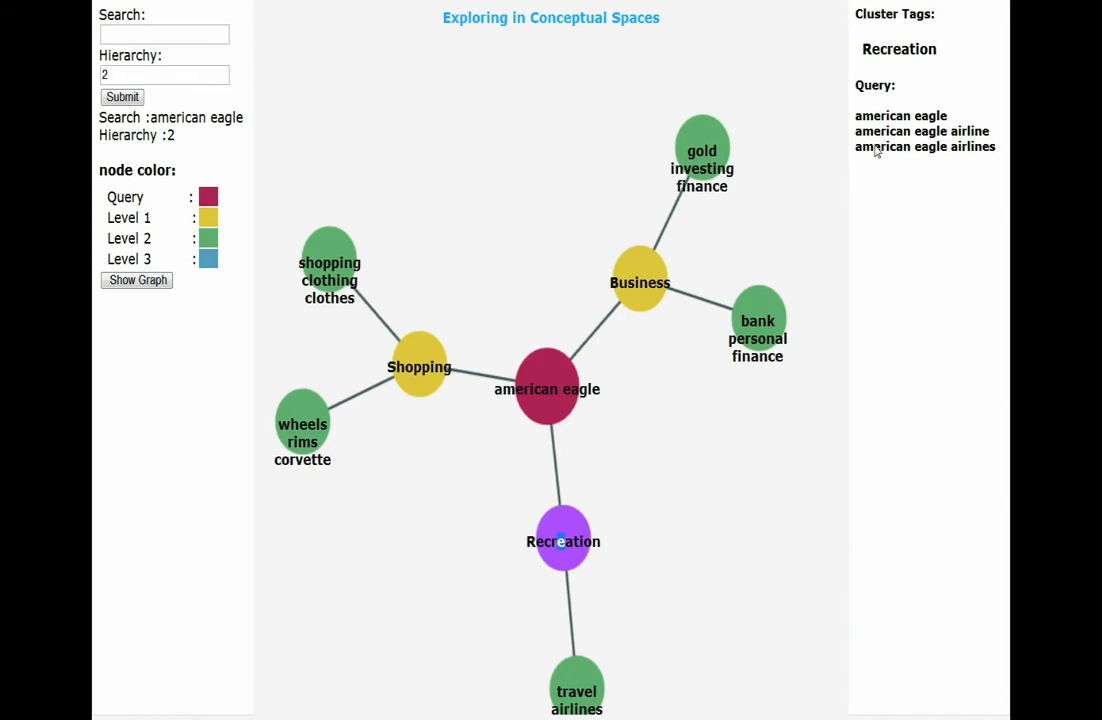
mouse_move(990, 136)
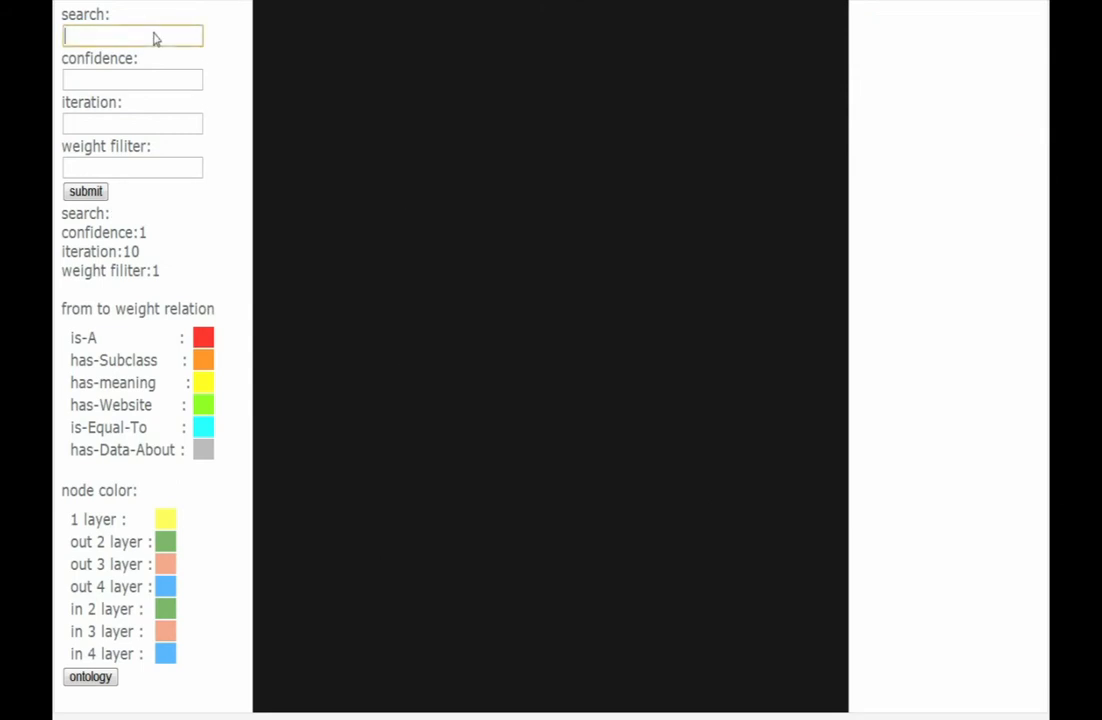
Submit american_eagle in Ontology Builder and list the ae node's connections
left_click(84, 192)
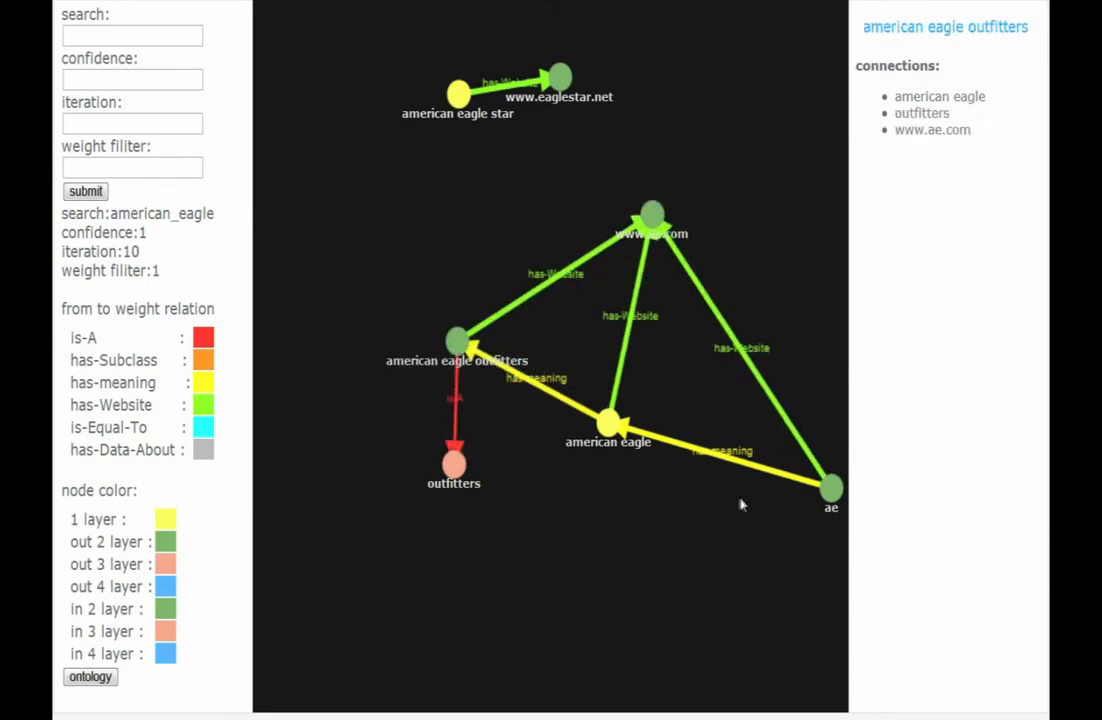
mouse_move(448, 368)
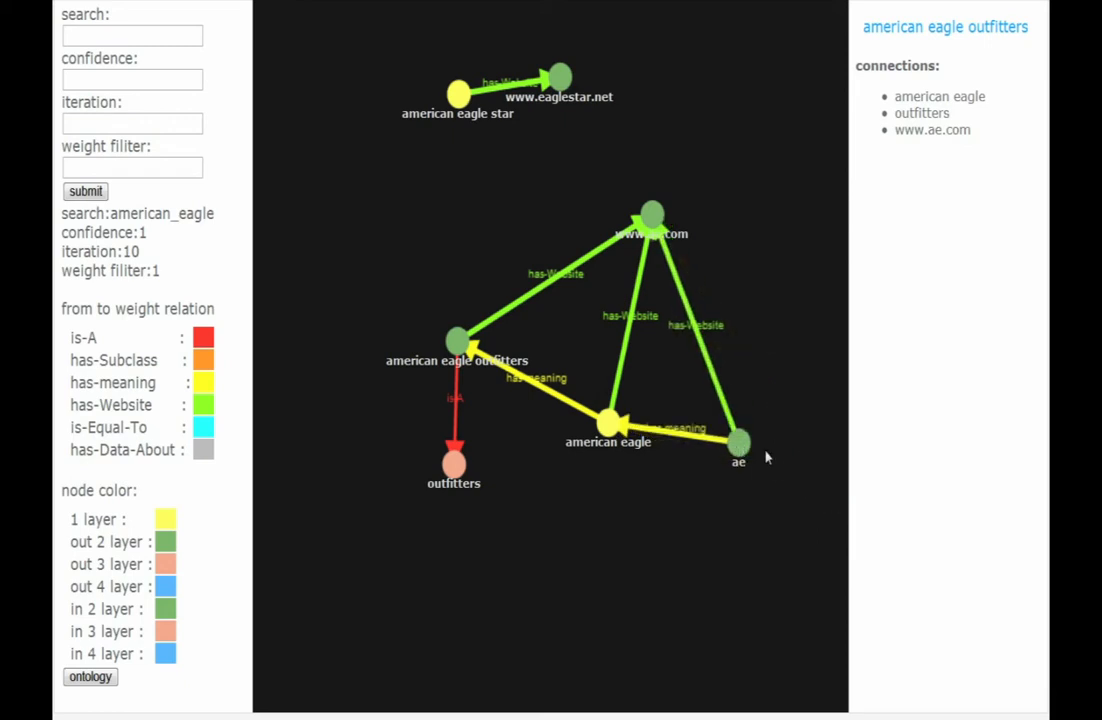
left_click(738, 442)
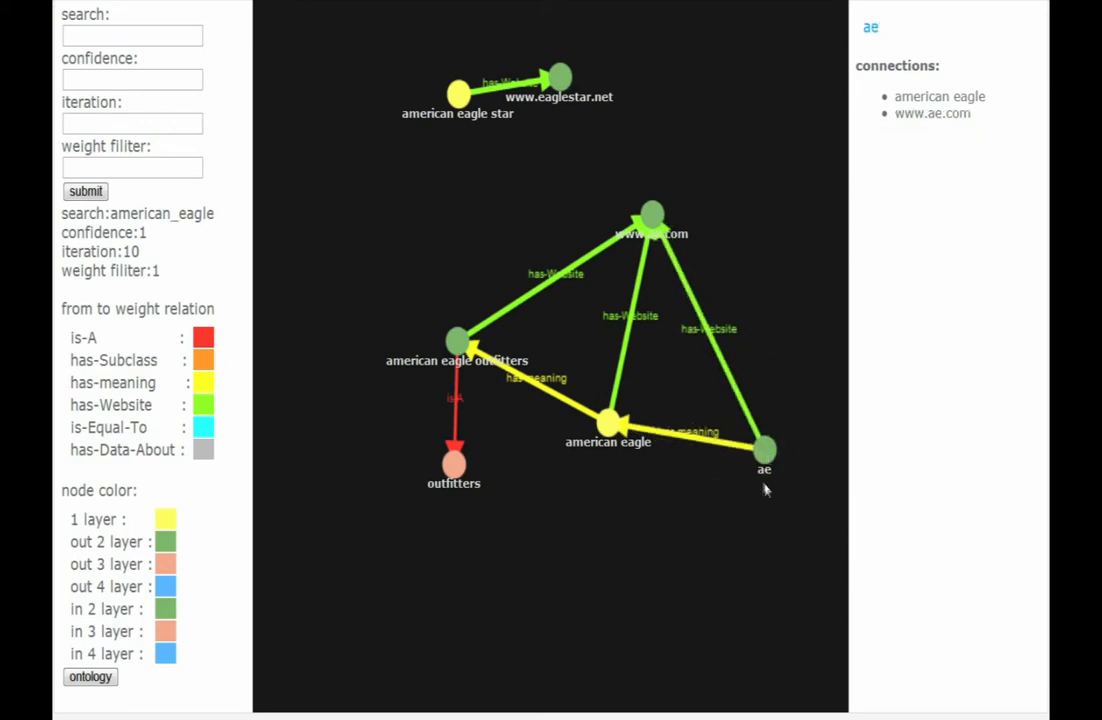
mouse_move(768, 486)
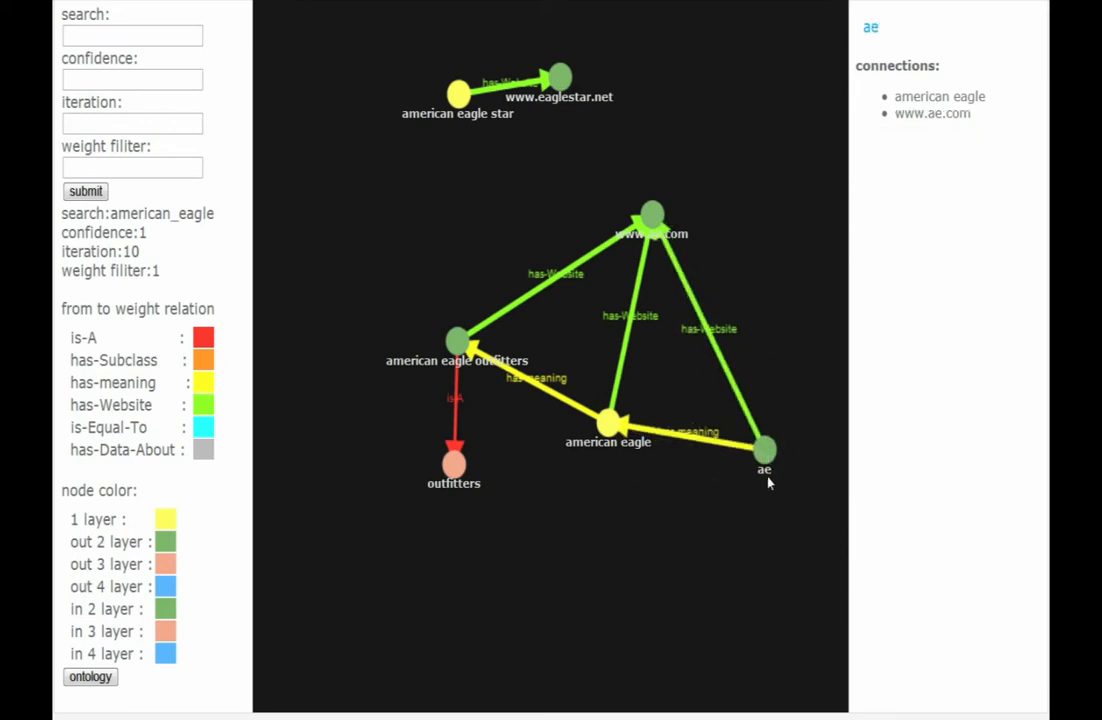
mouse_move(690, 280)
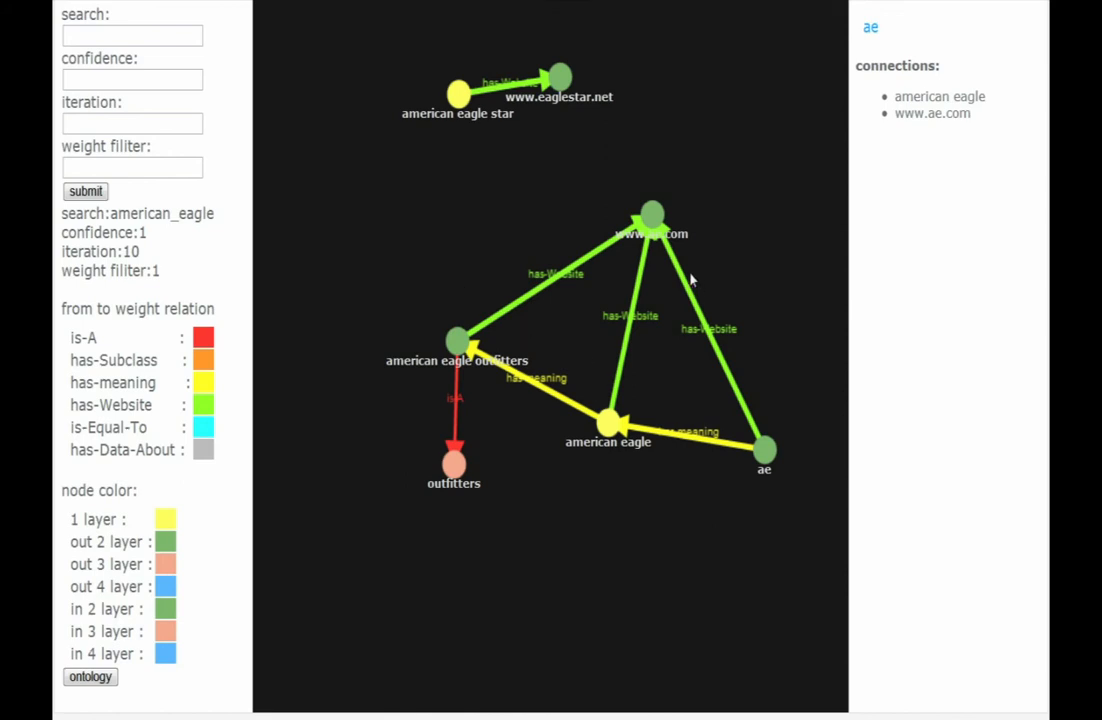
mouse_move(658, 220)
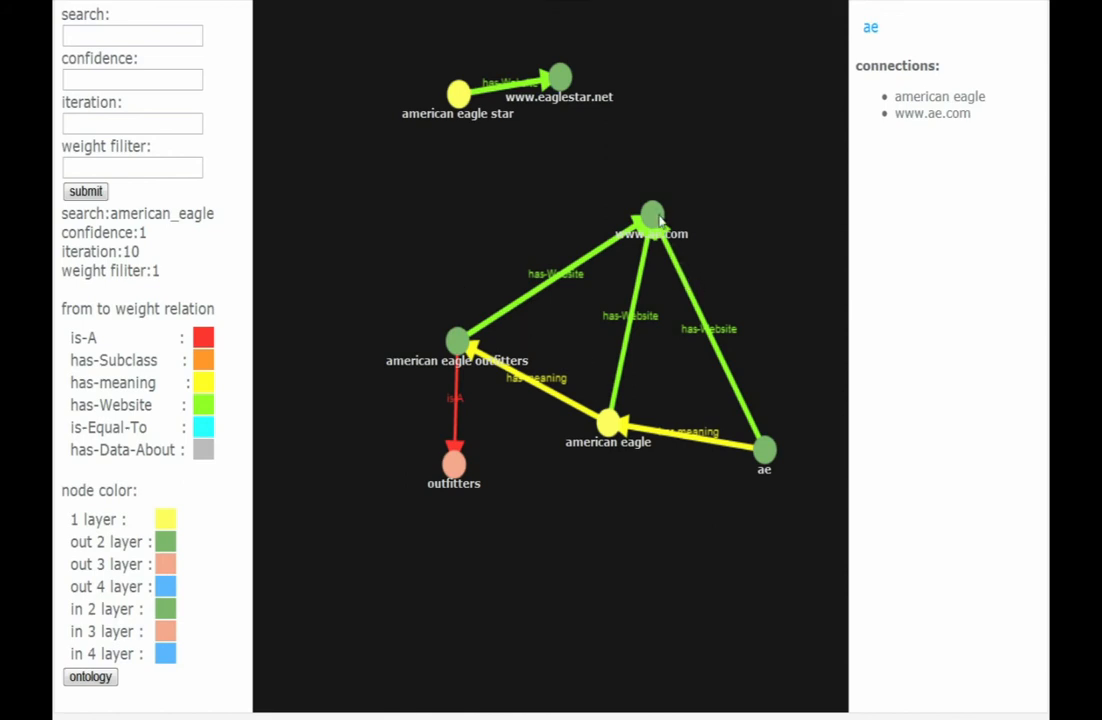
mouse_move(844, 476)
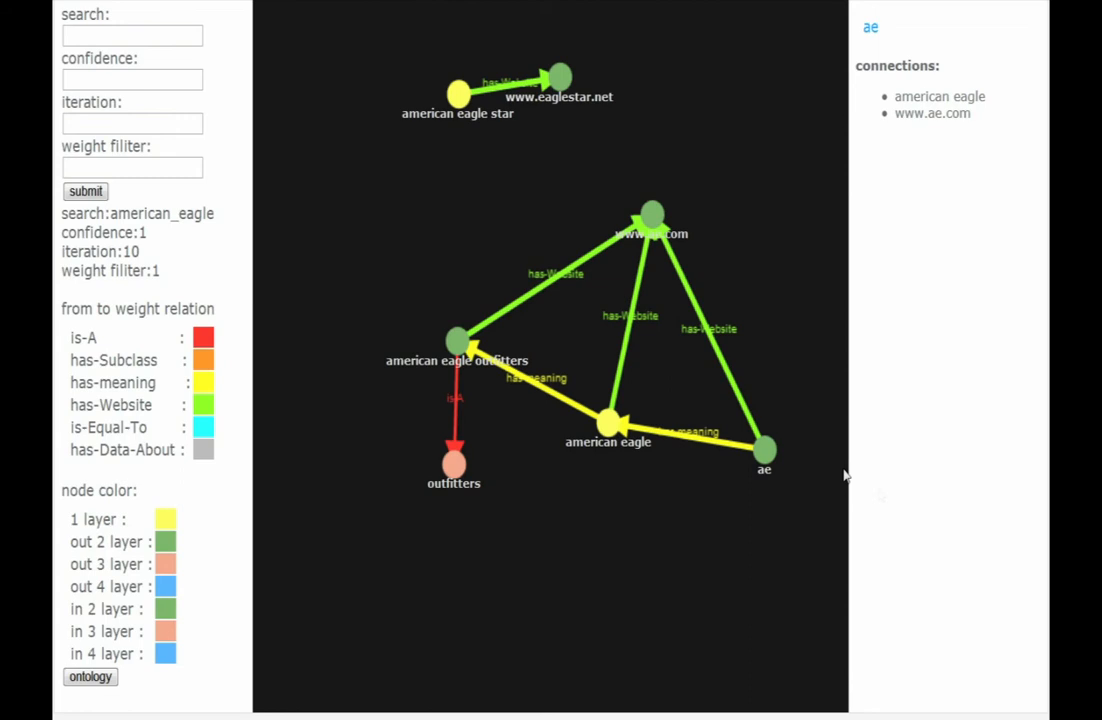
mouse_move(778, 468)
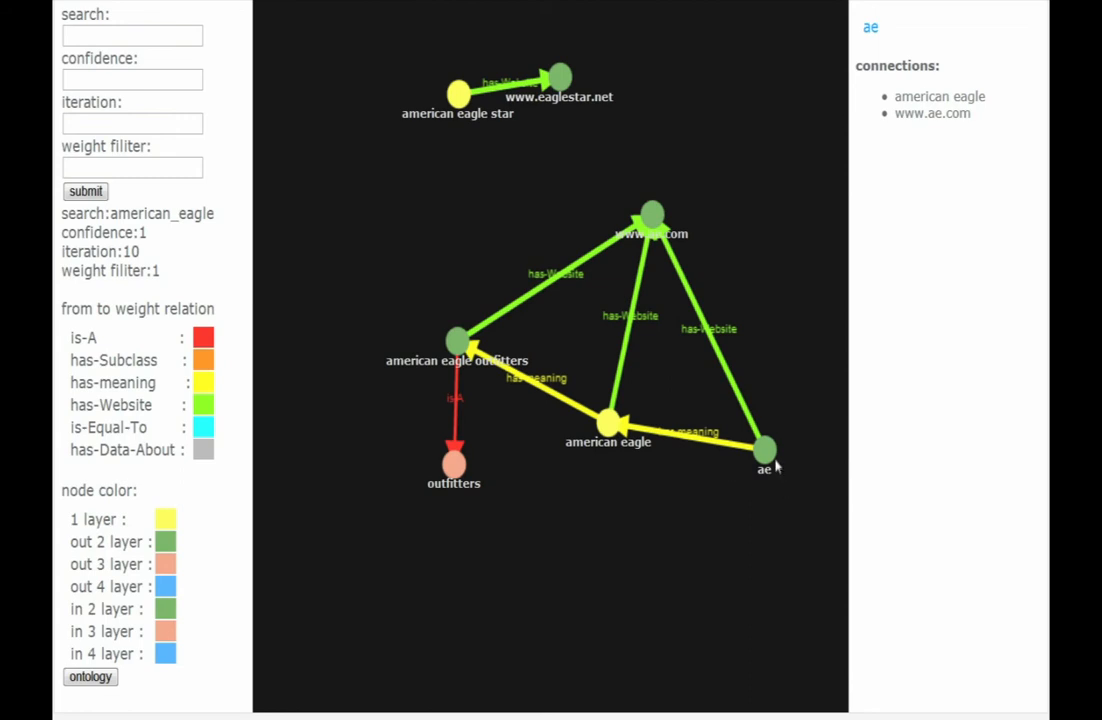